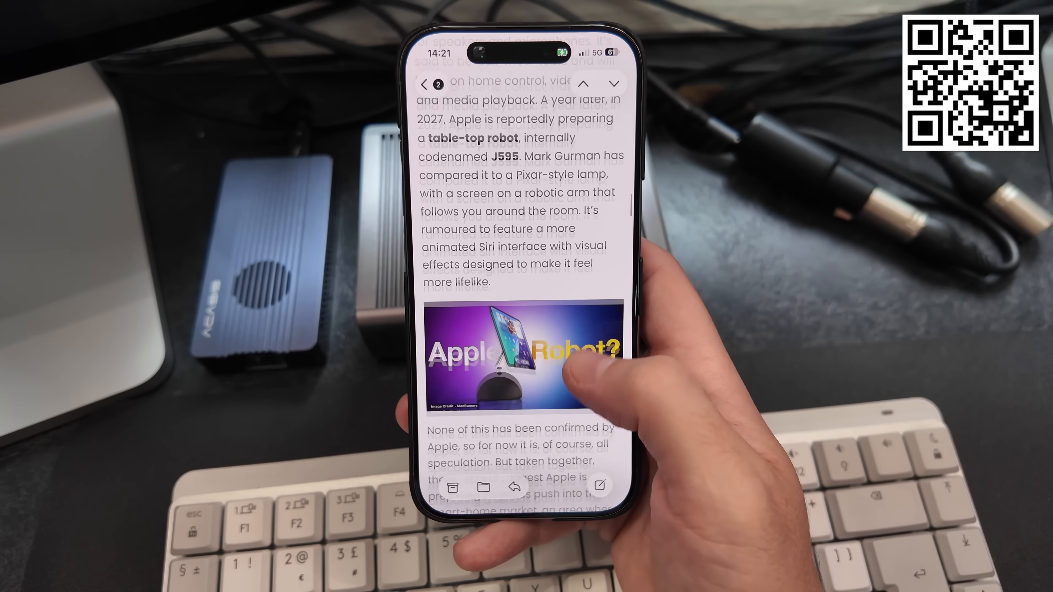
Bring up the Spotlight search panel over the desktop with Cmd+Space.
scroll("down", 3)
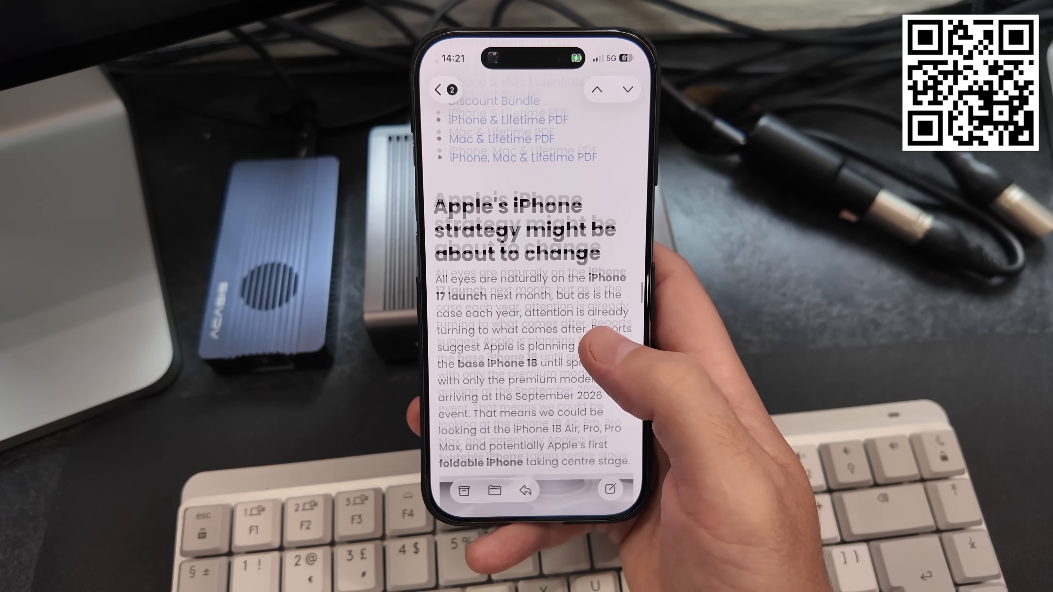
scroll("down", 3)
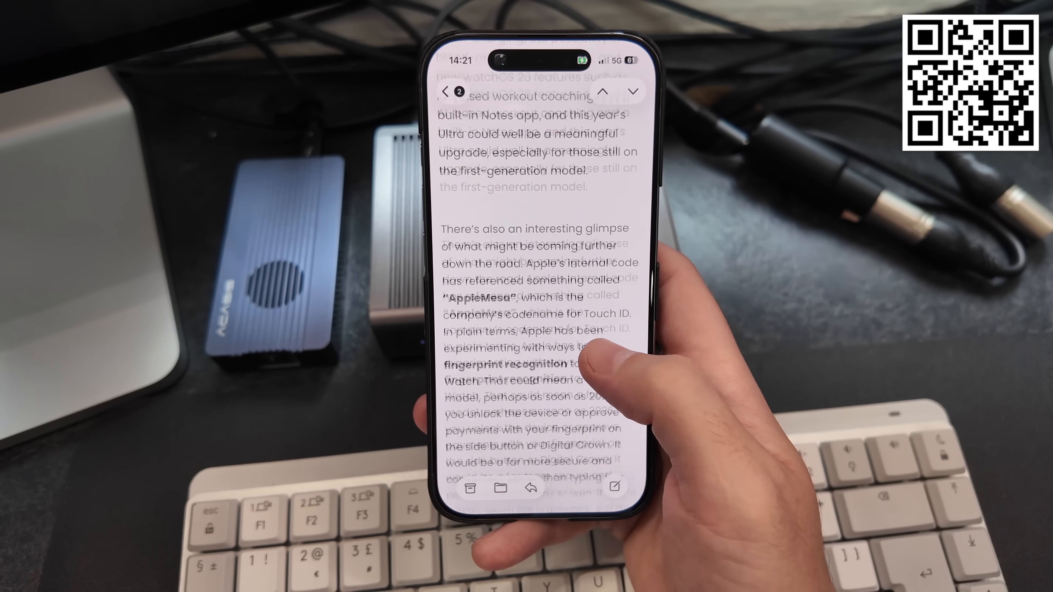
scroll("down", 3)
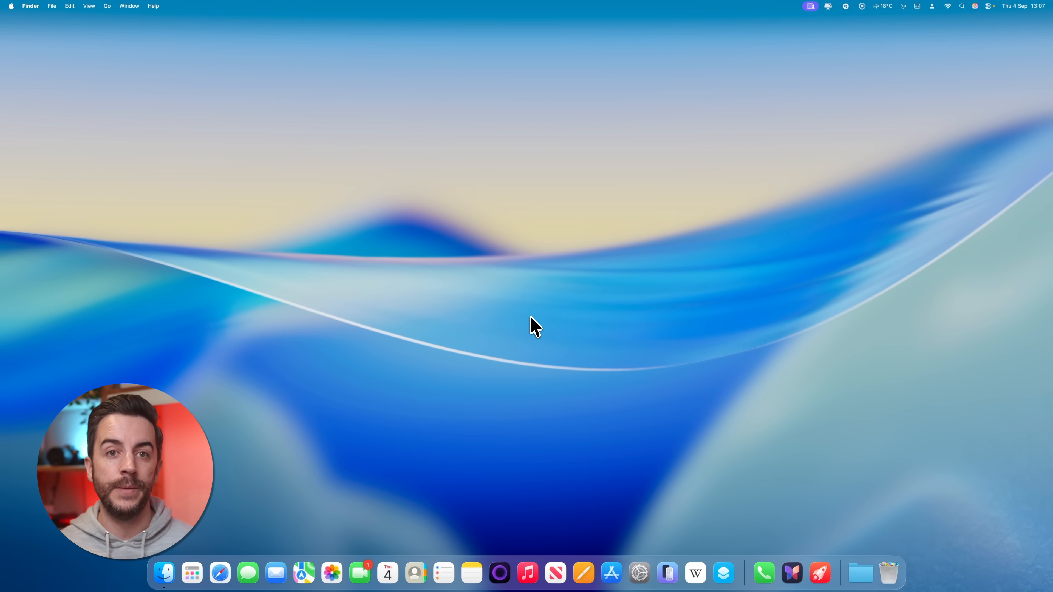
key("cmd+space")
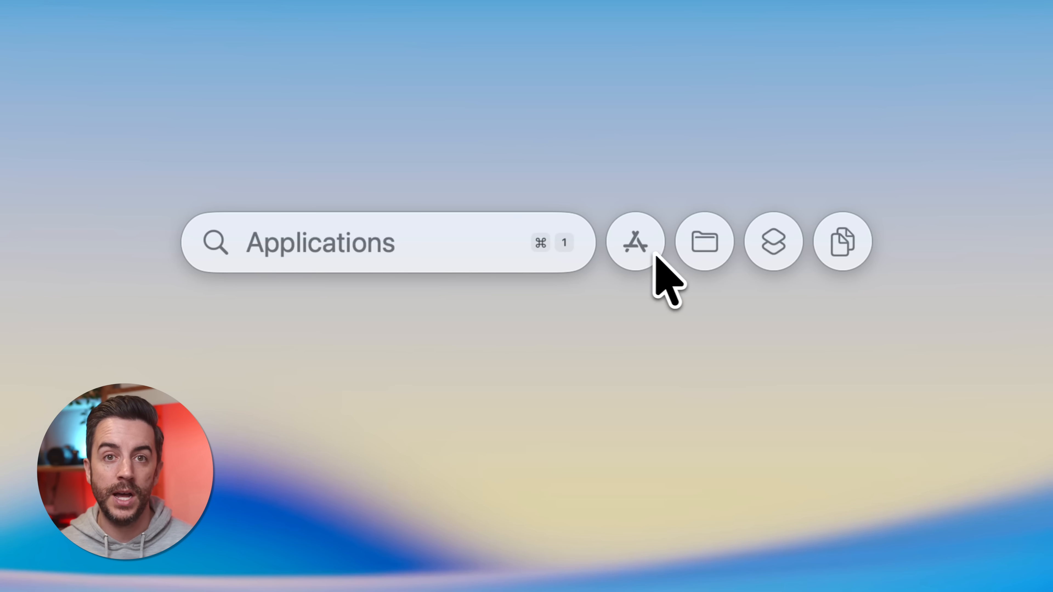
Browse Spotlight's Applications, Actions and Clipboard search categories.
left_click(842, 242)
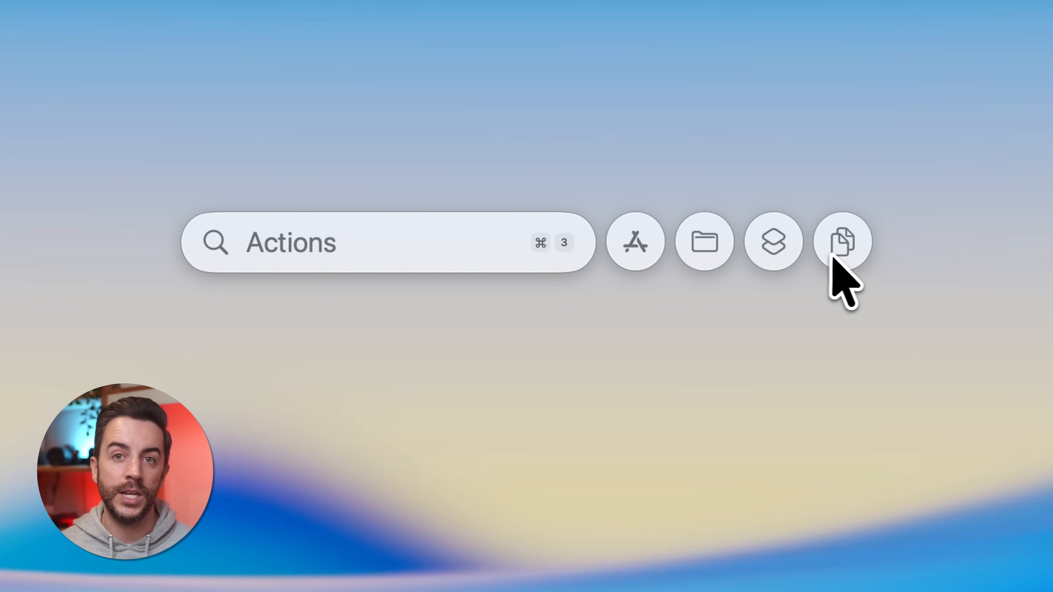
left_click(843, 242)
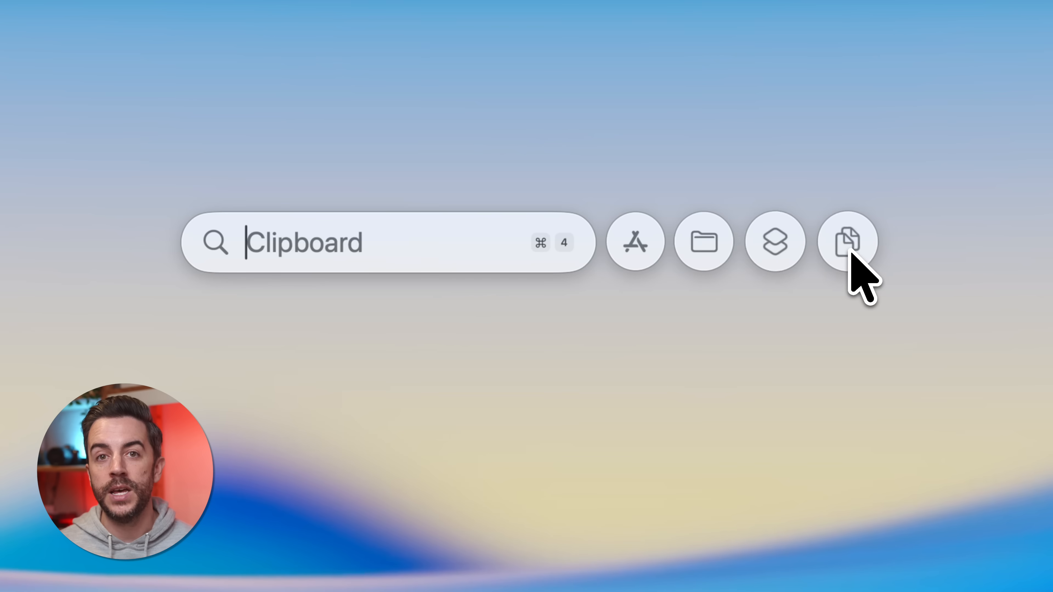
left_click(848, 241)
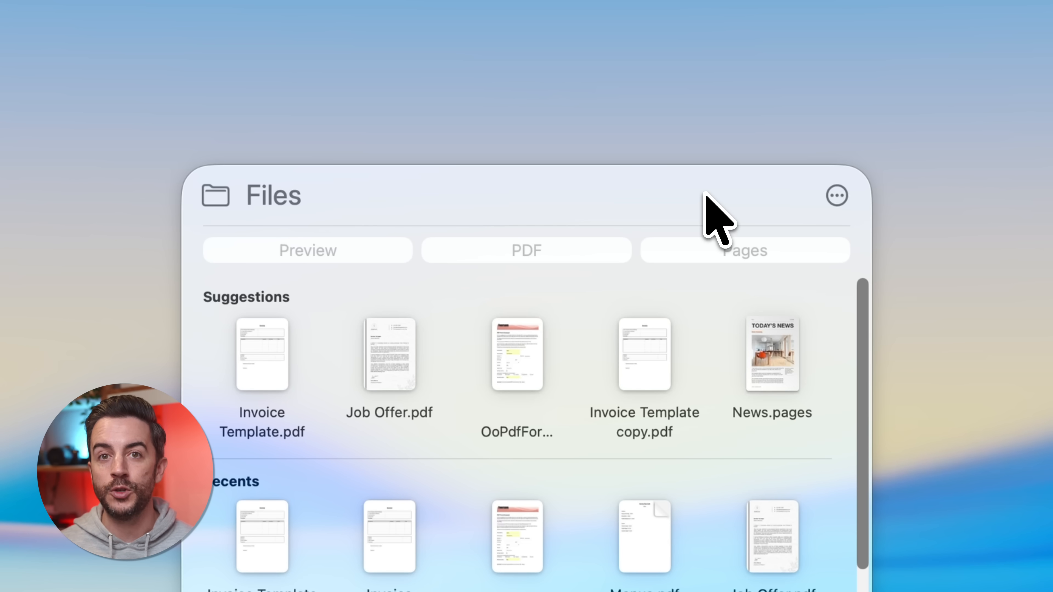
Search Spotlight Files for 'job of' to surface Job Offer.pdf.
type("job of")
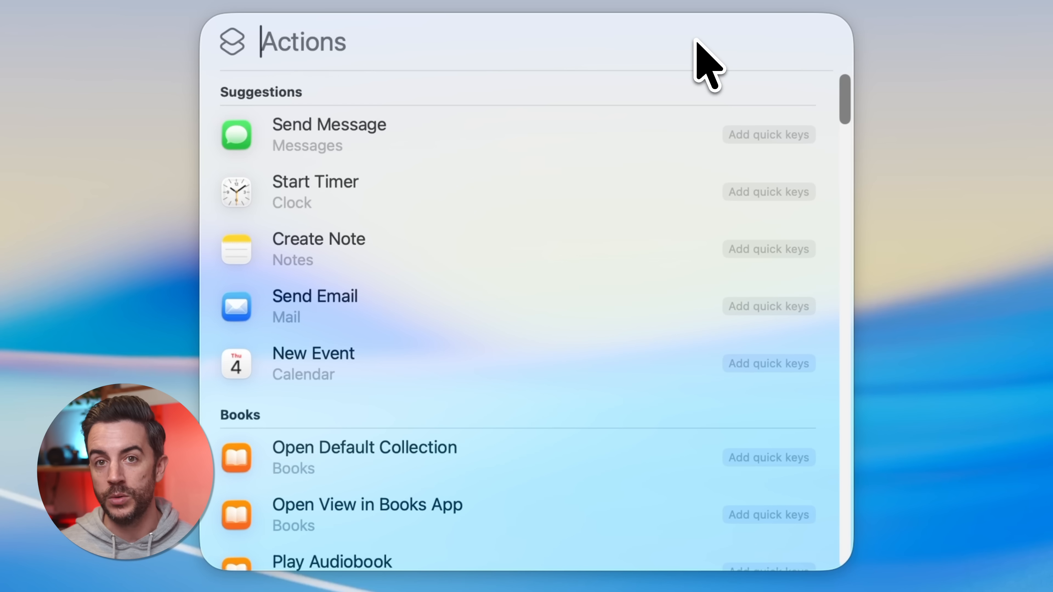
Search the Actions list for 'voice memo' and pick a Voice Memos action.
scroll("down", 3)
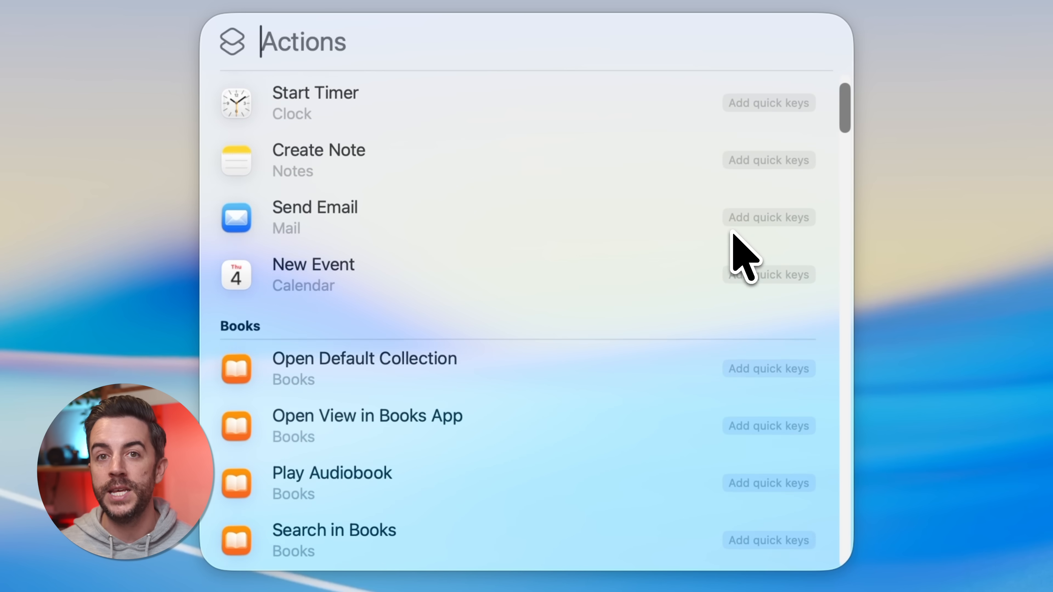
scroll("down", 3)
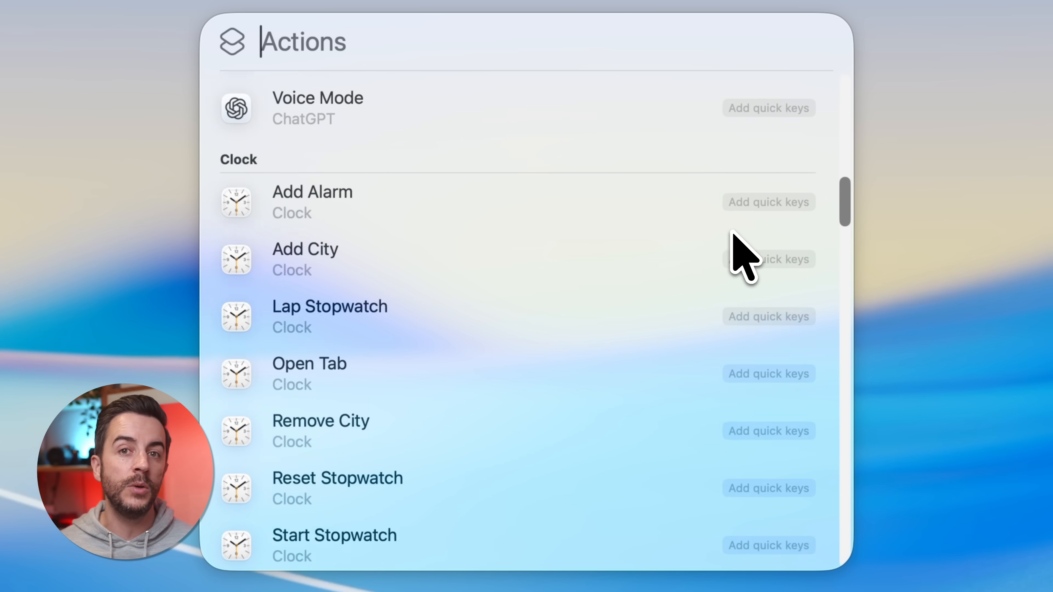
scroll("up", 3)
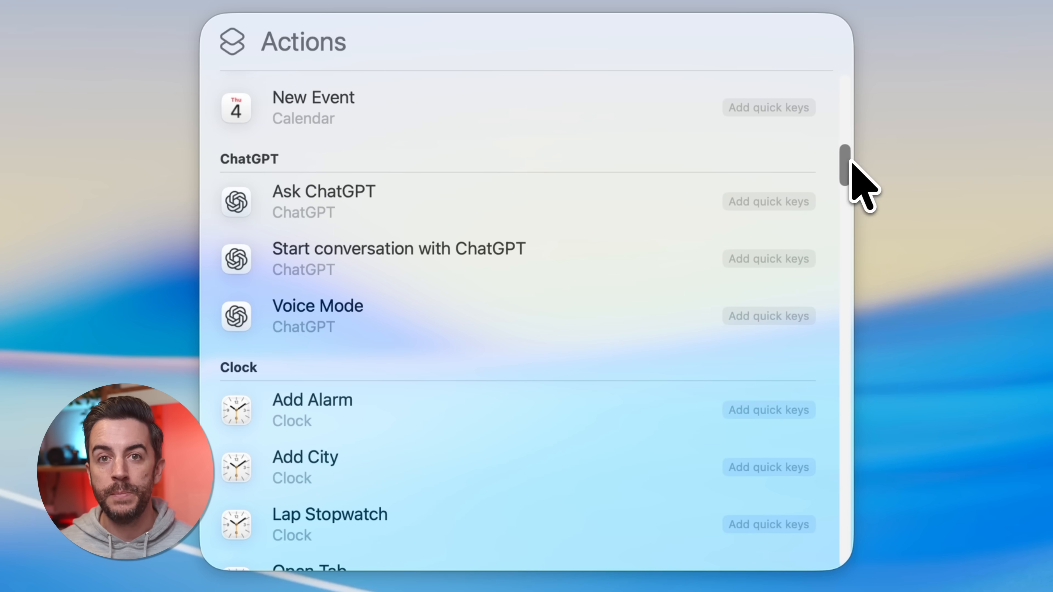
mouse_move(419, 396)
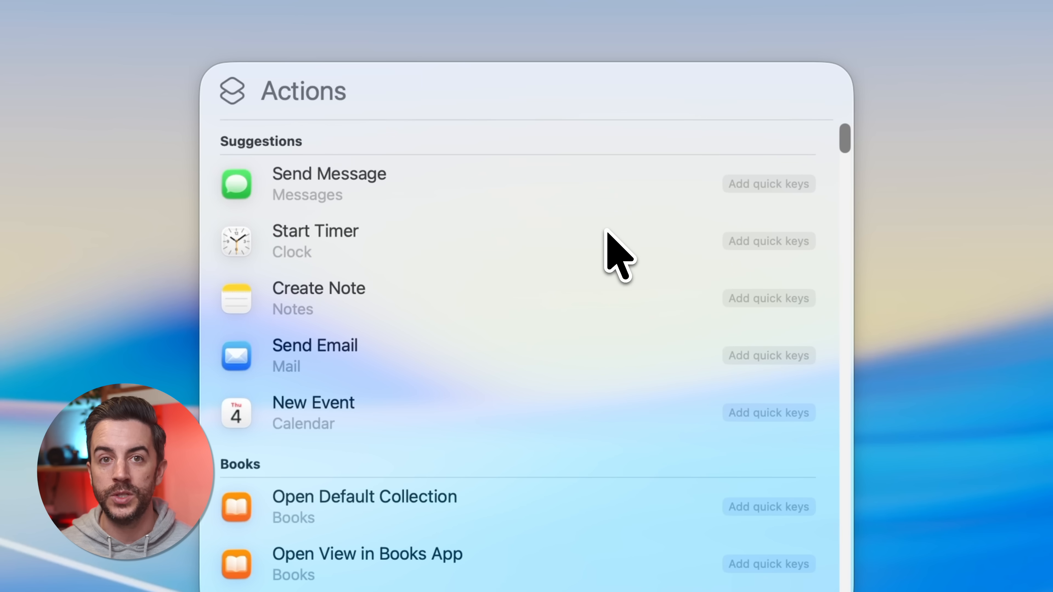
type("voice memo")
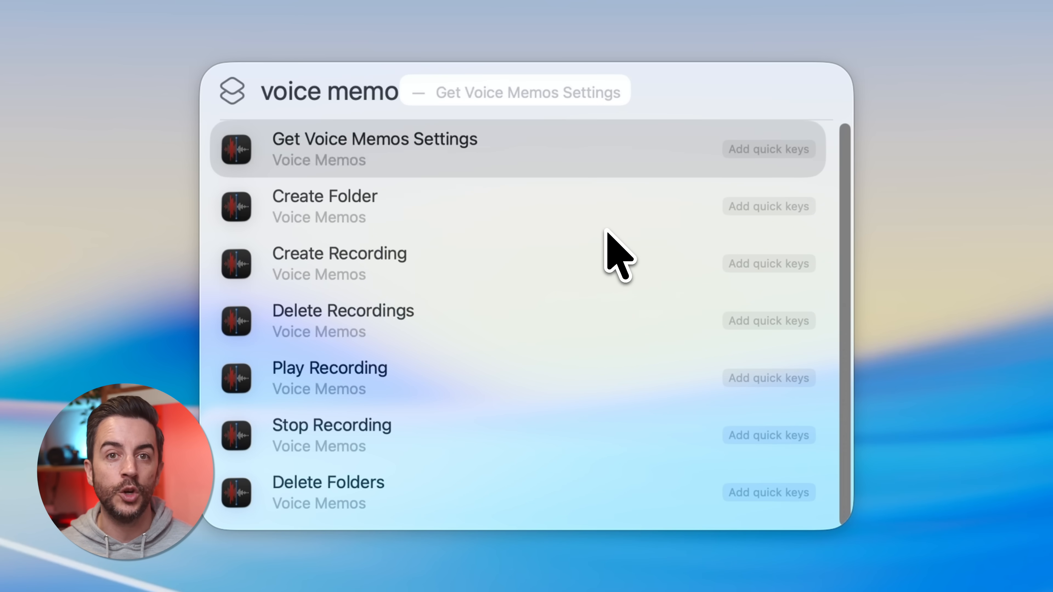
left_click(768, 263)
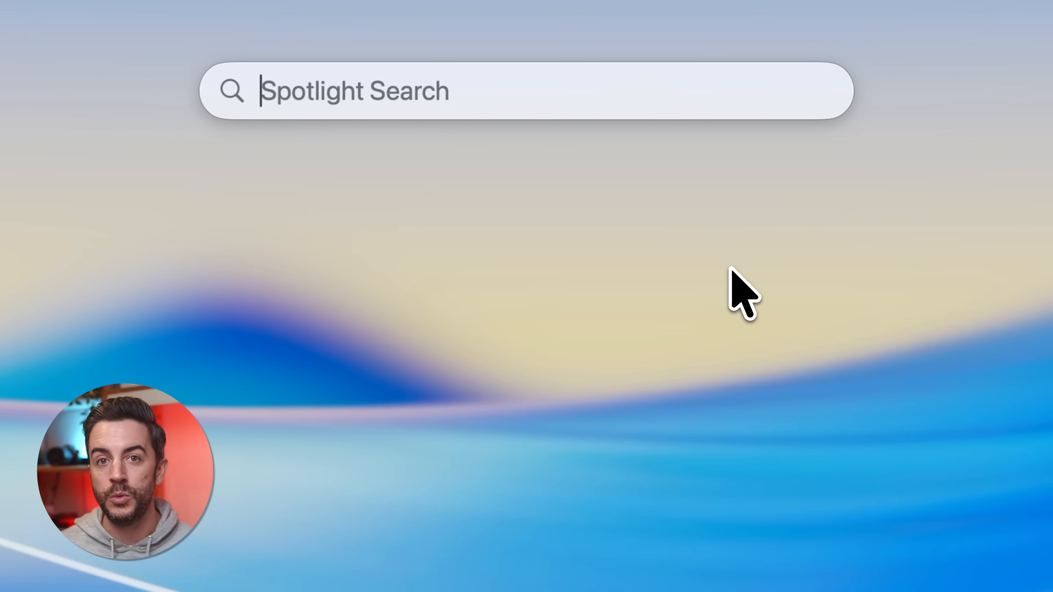
Copy the London Underground paragraph from Safari and view it in Spotlight's Clipboard history.
type("mem")
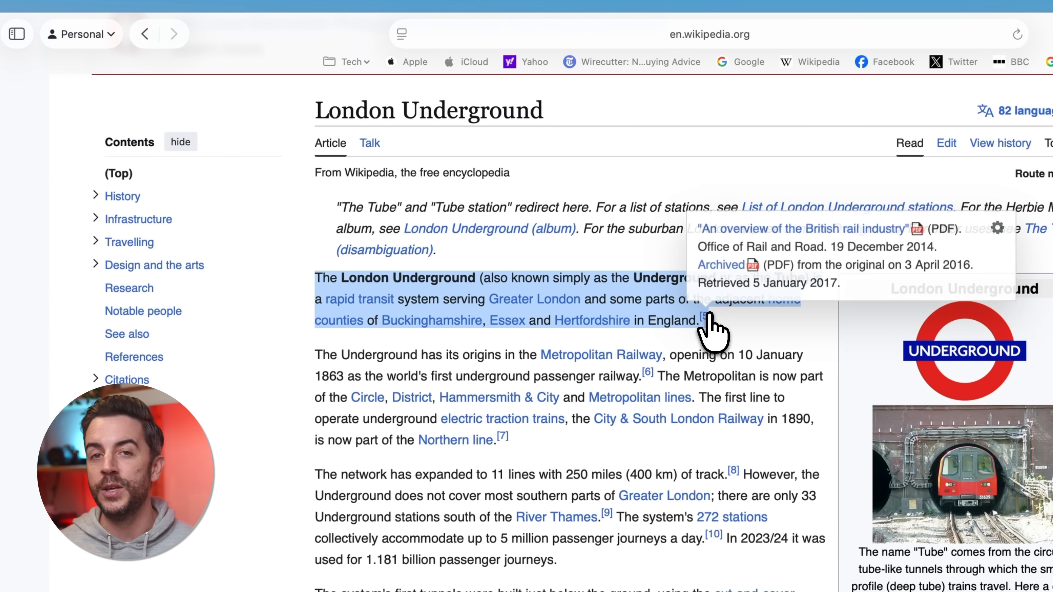
mouse_move(735, 321)
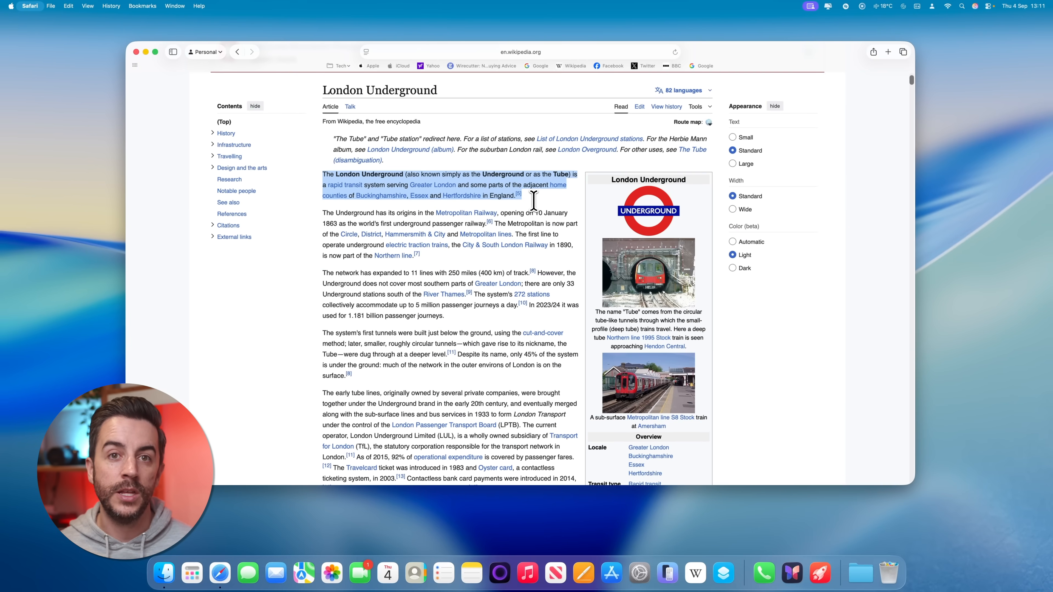
key("cmd+space")
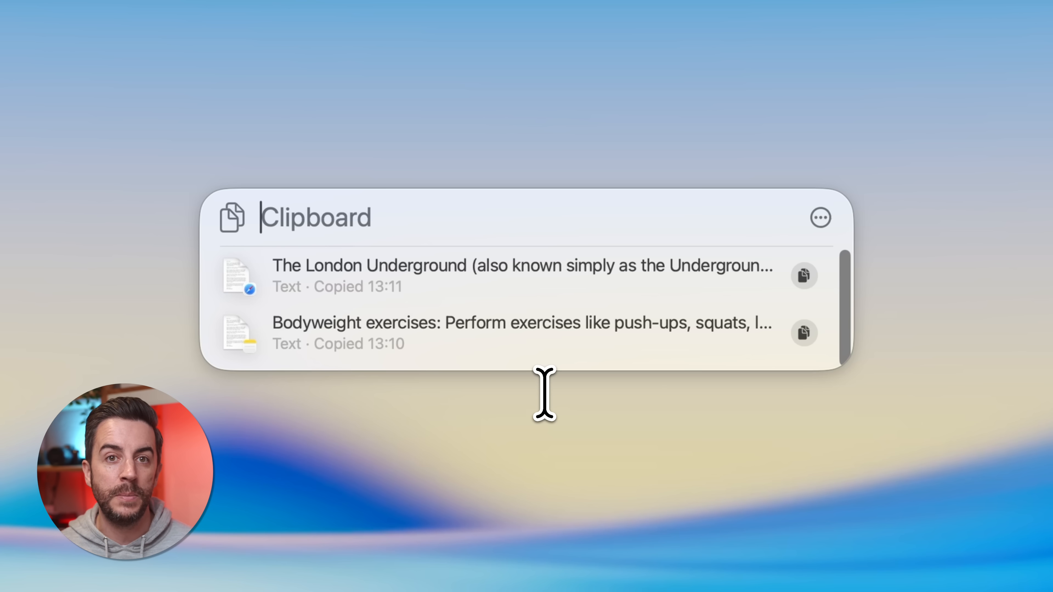
mouse_move(783, 296)
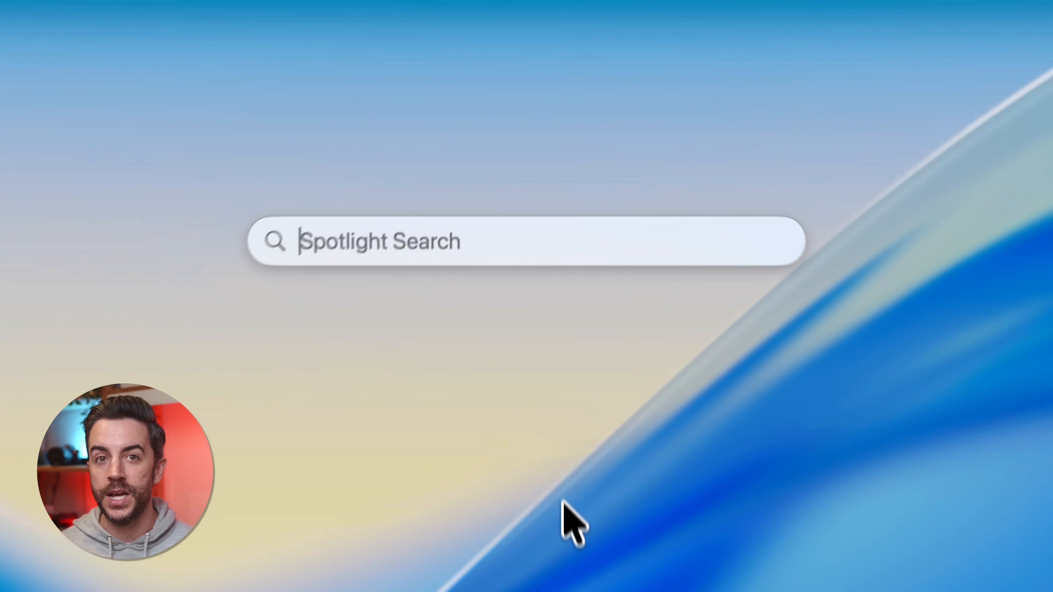
Launch Phone via a 'phone.app' Spotlight search and show the Recents call filters.
type("phone.app")
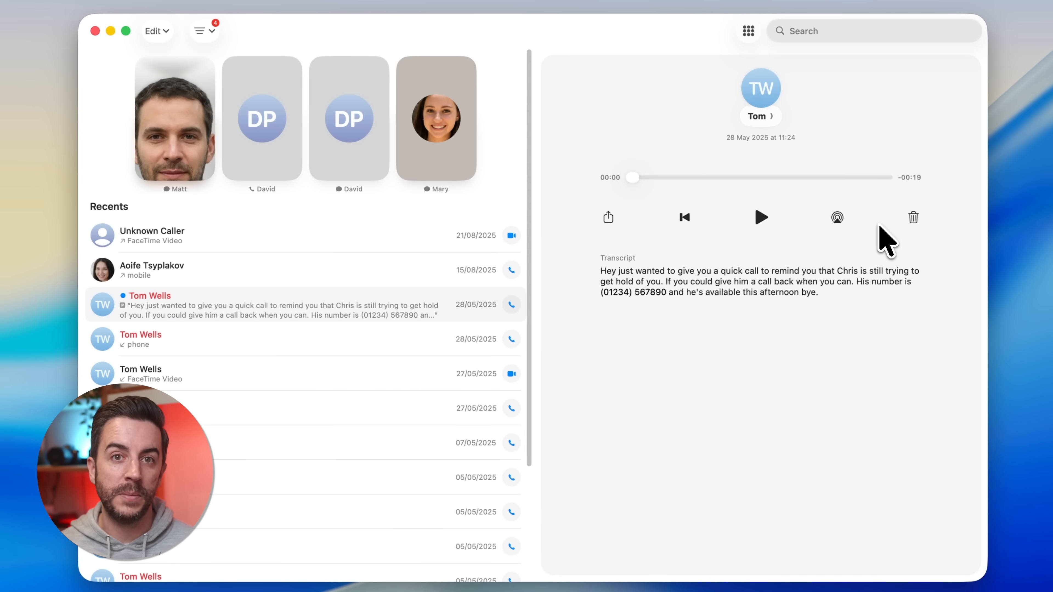
left_click(200, 31)
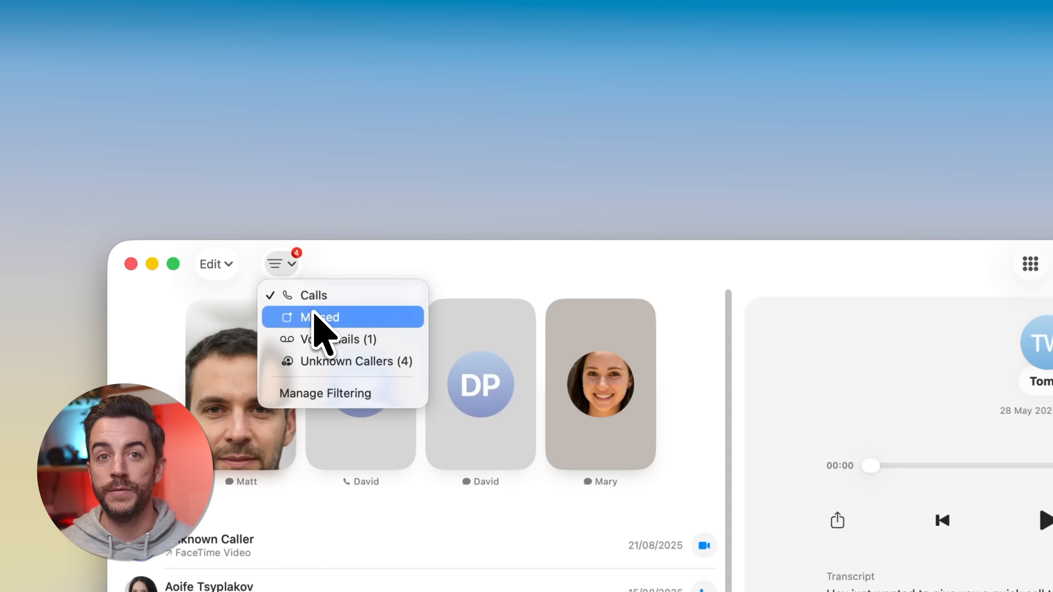
mouse_move(336, 361)
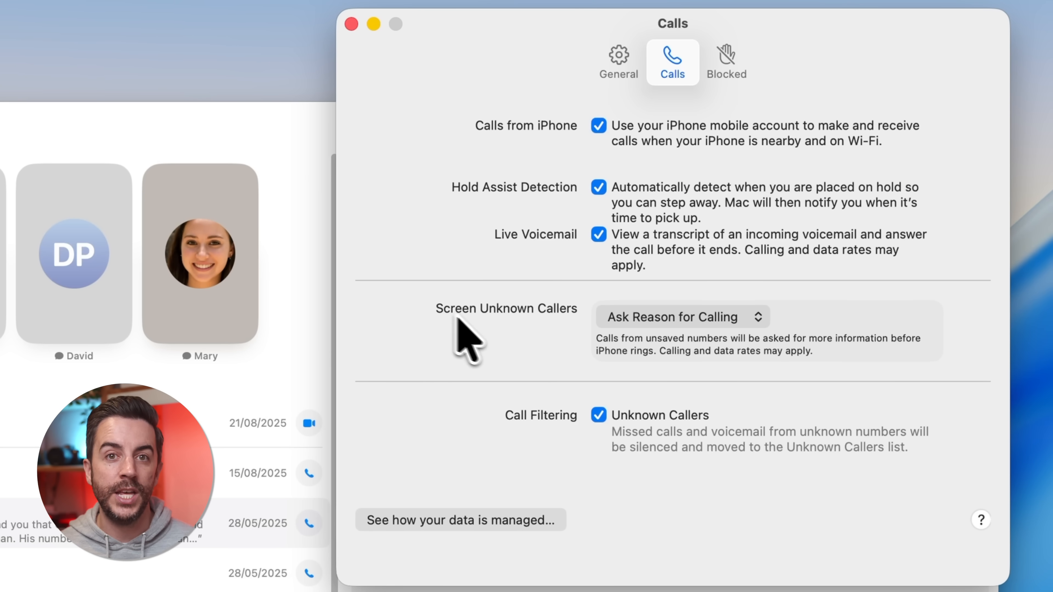
Keep Screen Unknown Callers set to Ask Reason for Calling in Phone's Calls settings.
left_click(681, 317)
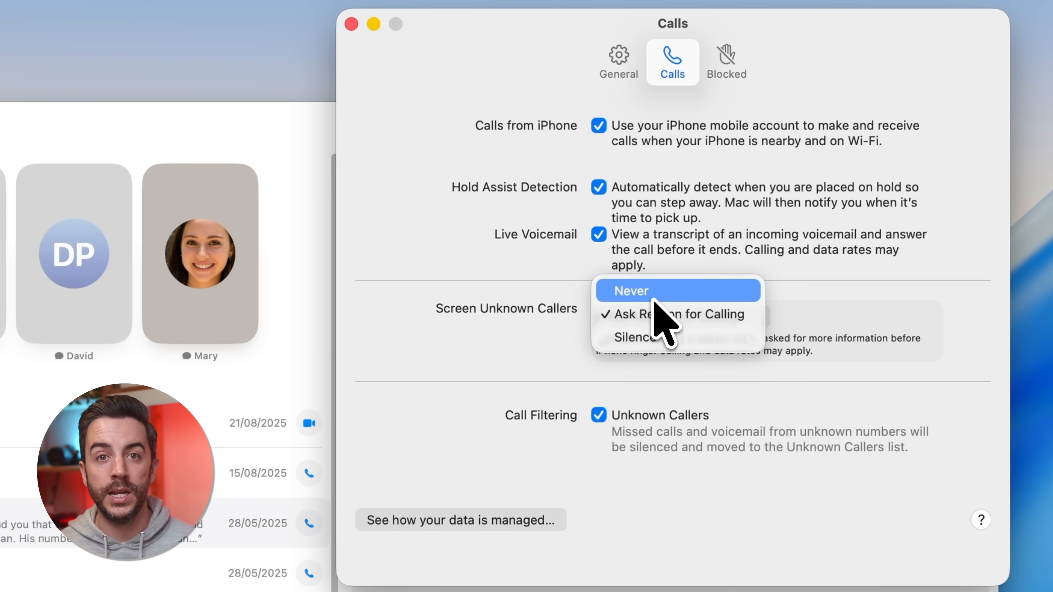
mouse_move(661, 336)
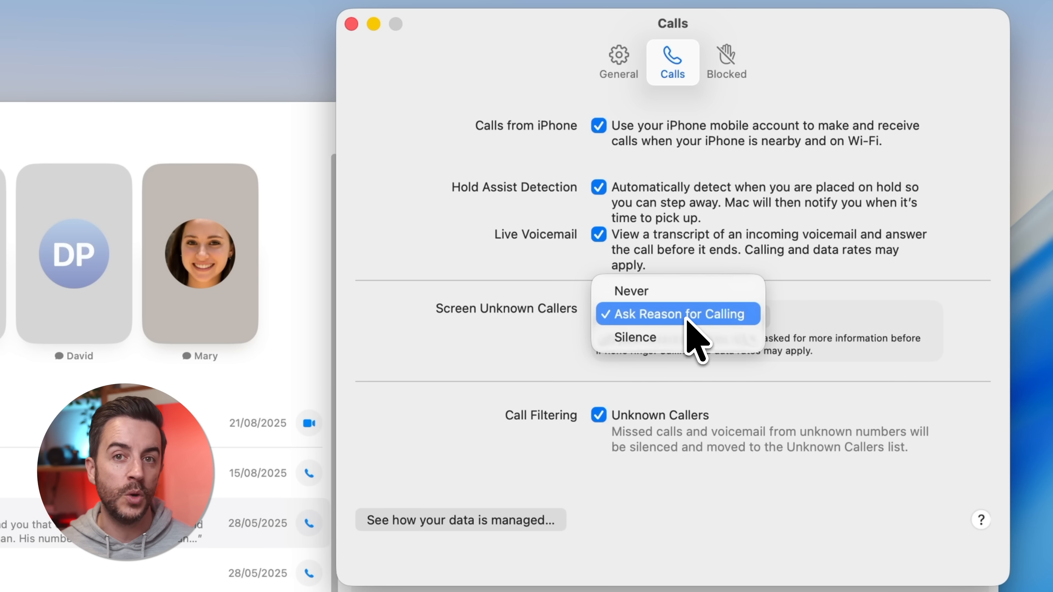
left_click(678, 314)
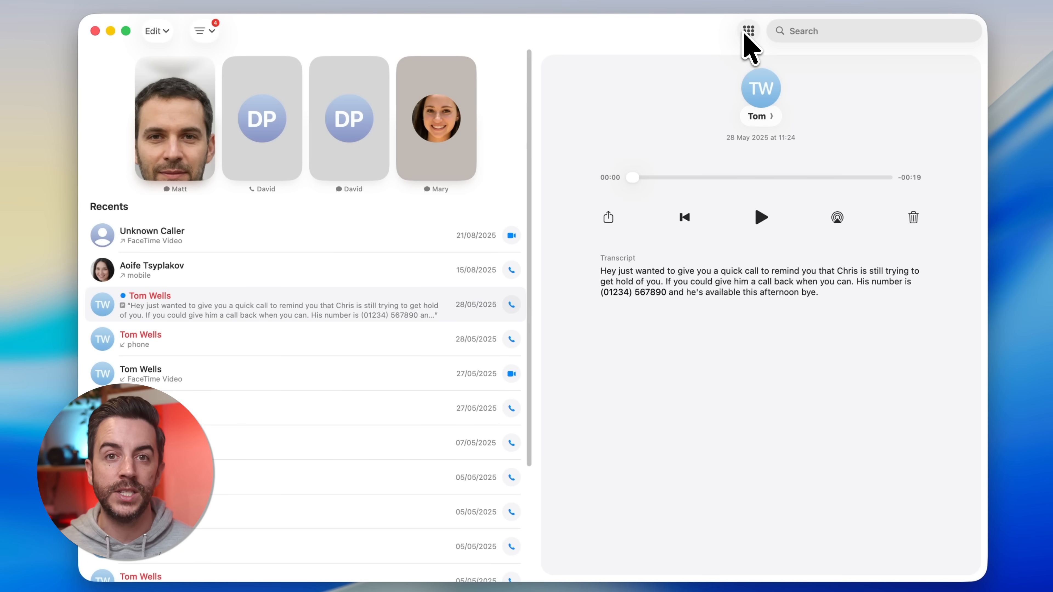
Bring up the dialing keypad in the Phone window.
left_click(748, 31)
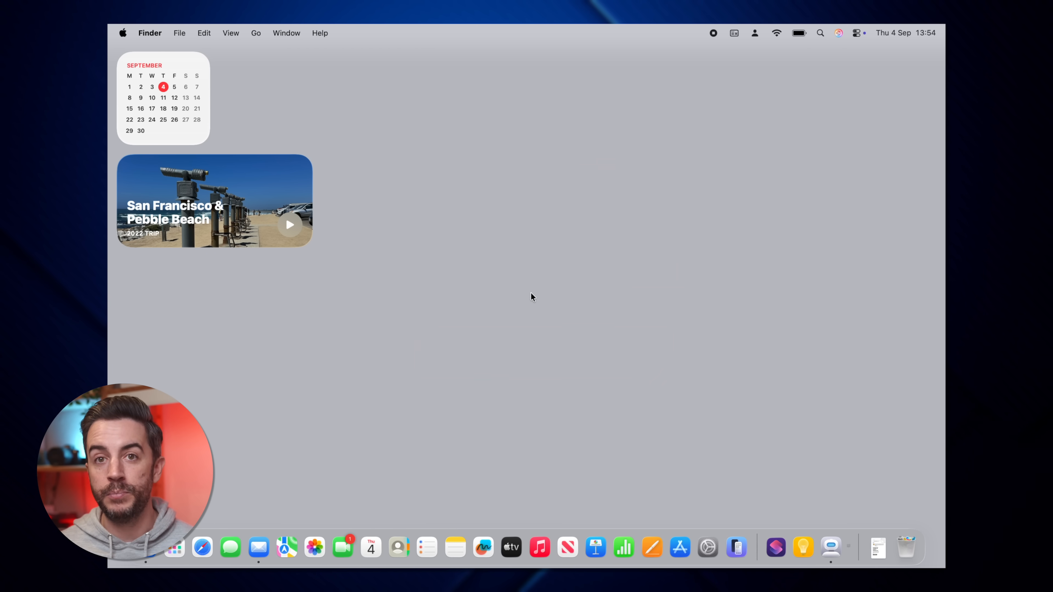
Zoom Magnifier's live camera view in on the lens's aperture and focal-length markings.
left_click(836, 547)
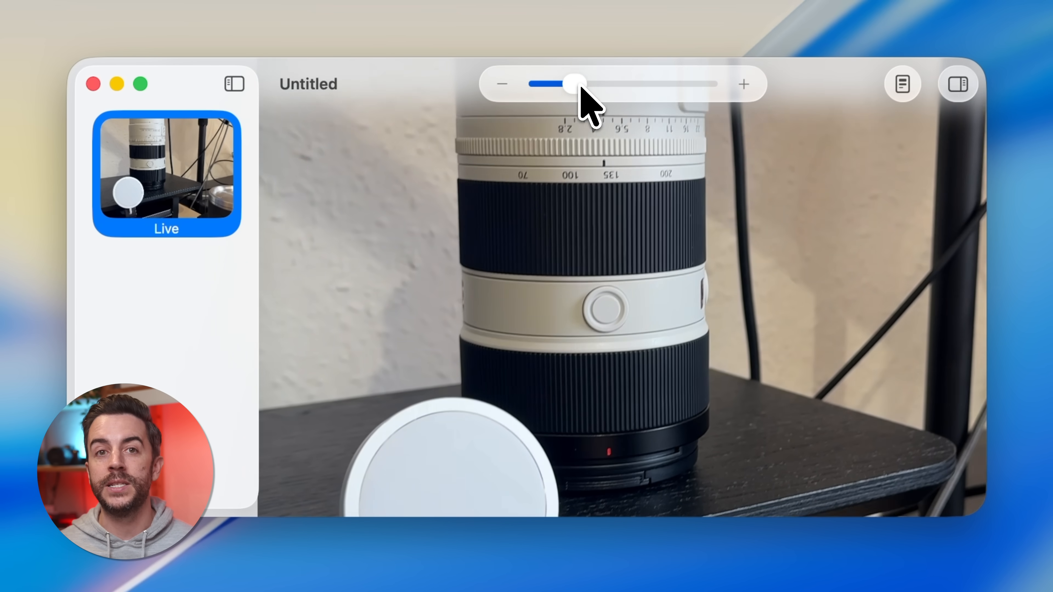
left_click_drag(572, 84, 619, 83)
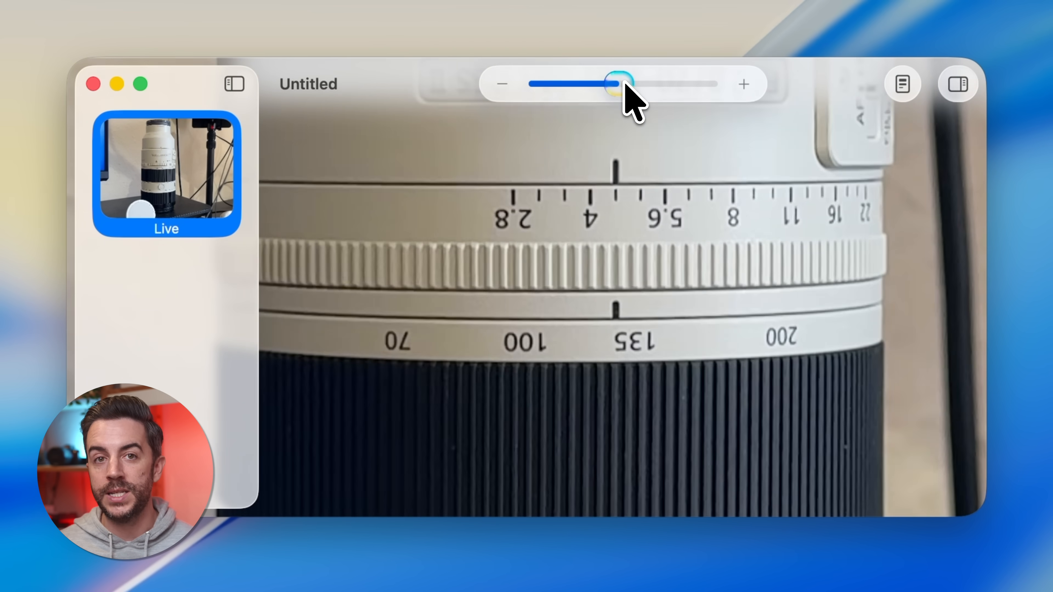
left_click_drag(618, 84, 590, 84)
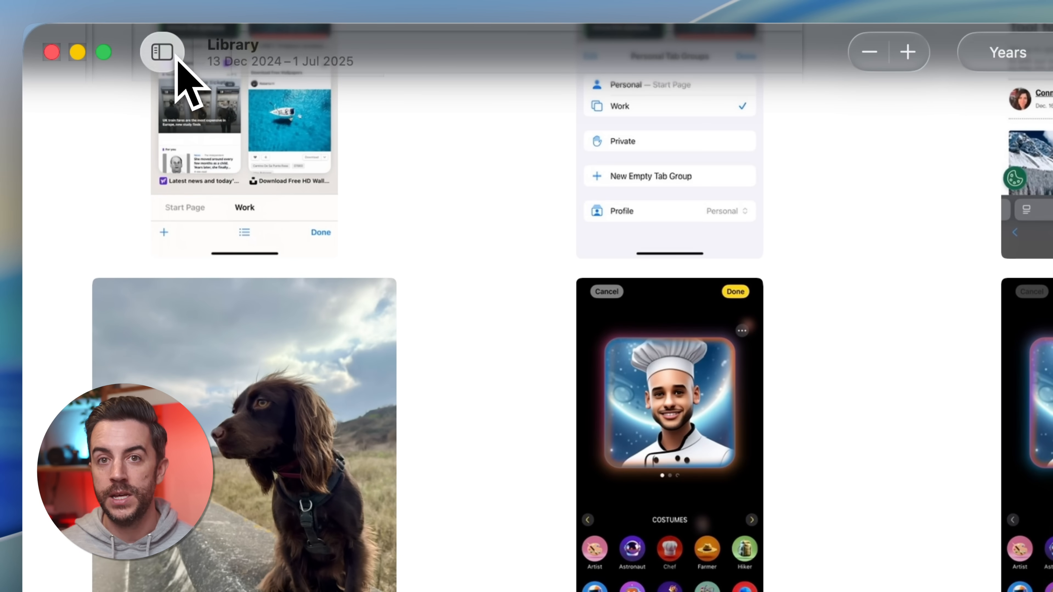
Show the Photos Collections page with Pinned, Albums, People & Pets and Memories groups.
left_click(162, 51)
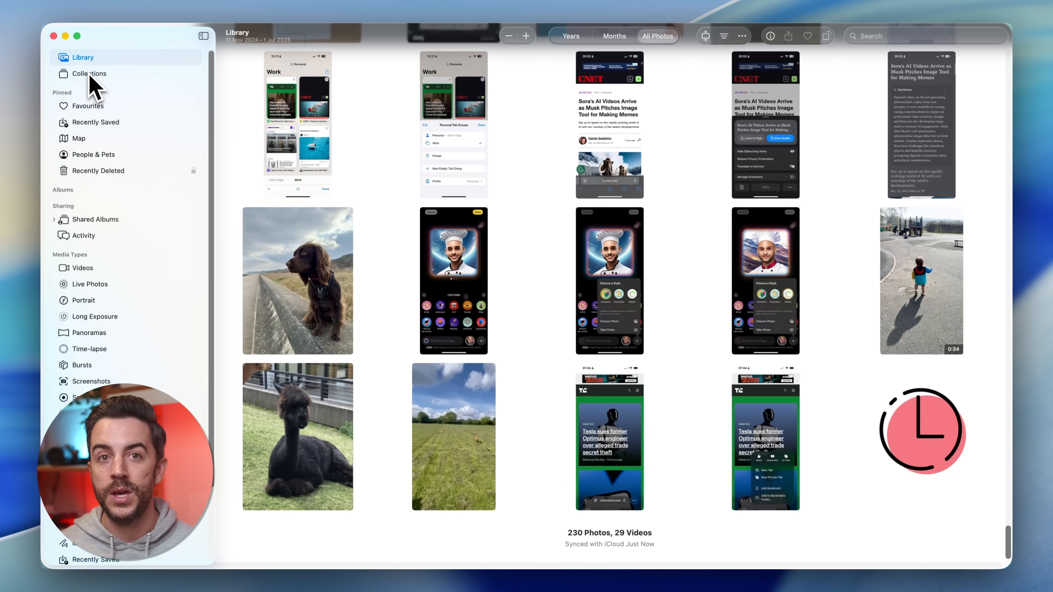
left_click(89, 74)
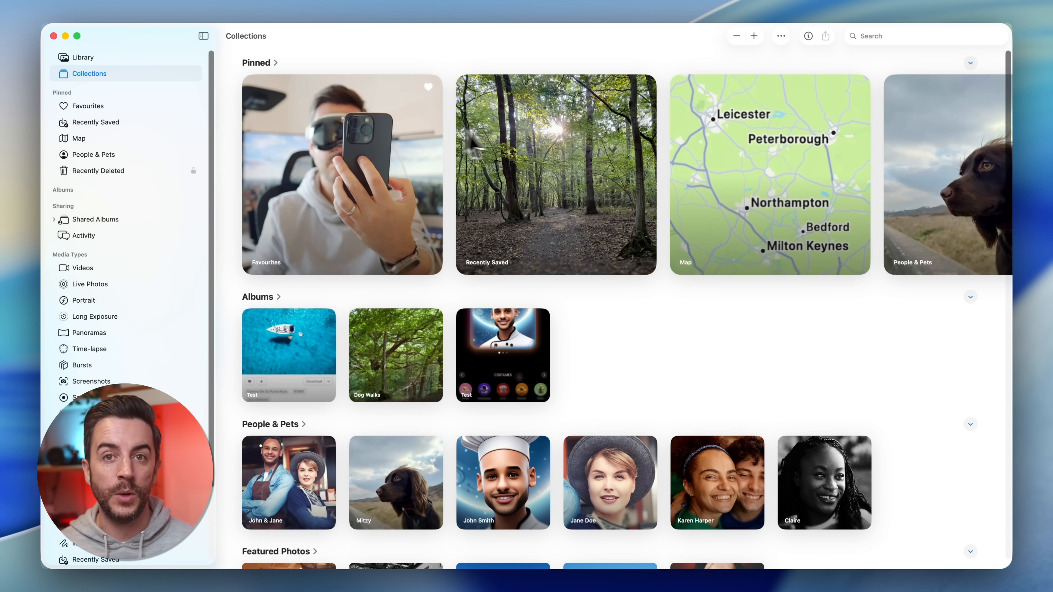
scroll("down", 3)
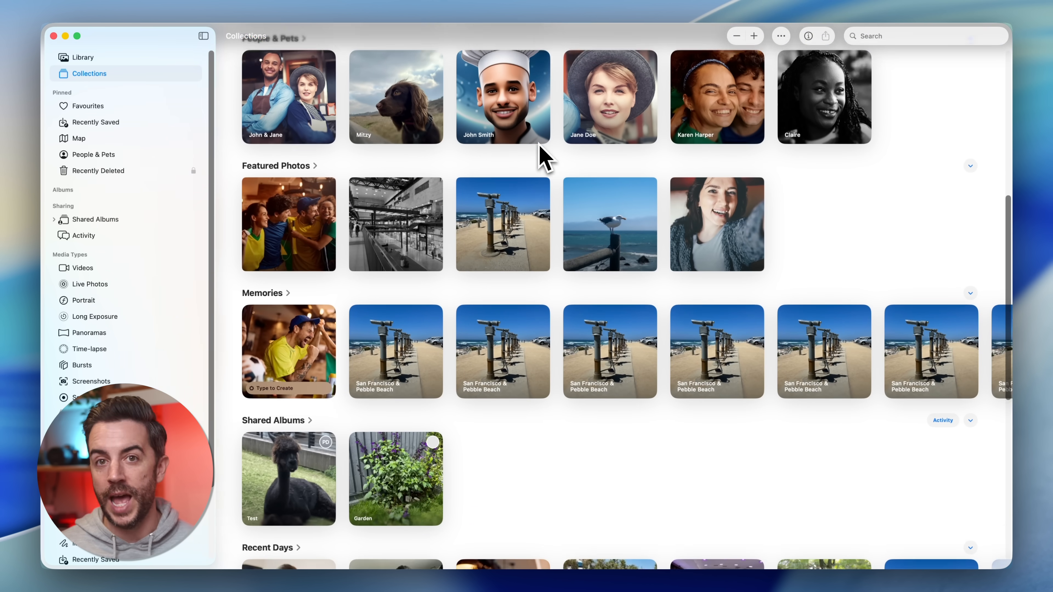
scroll("down", 3)
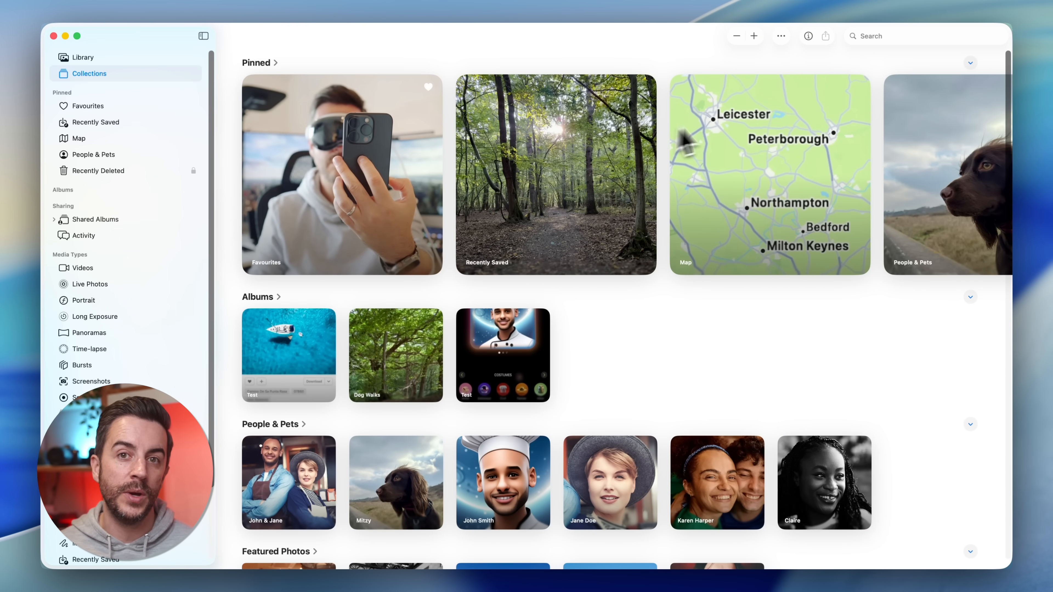
Reorder the Collections sections so Media Types comes first, ahead of Albums.
left_click(781, 36)
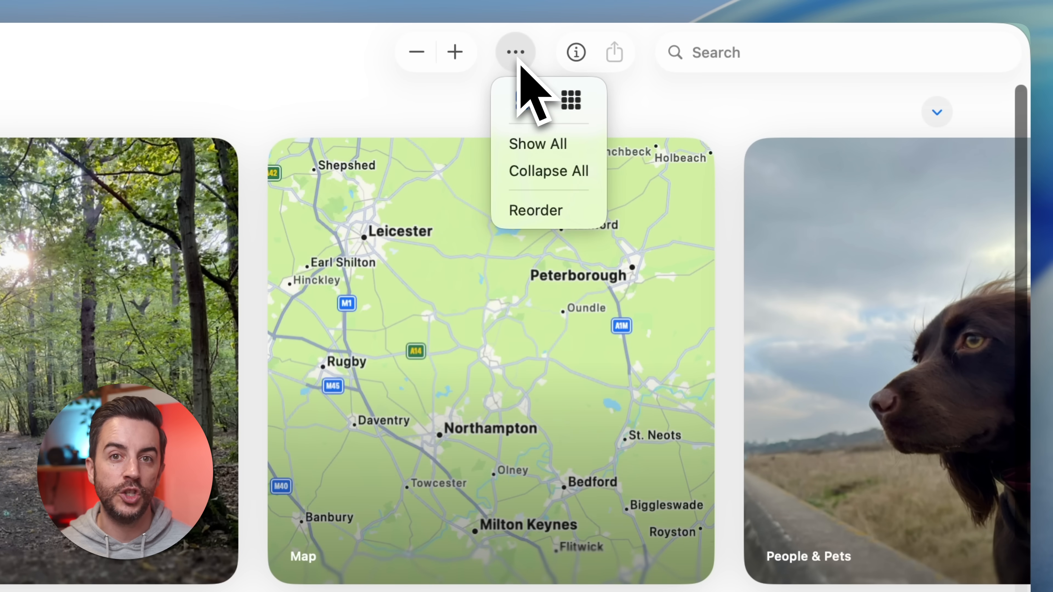
mouse_move(547, 209)
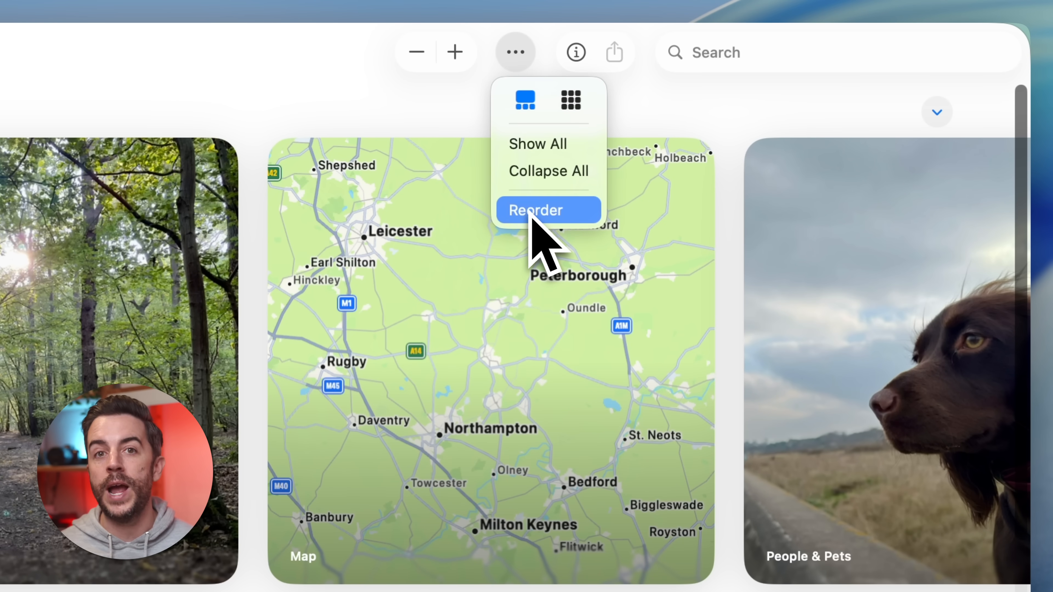
left_click(548, 209)
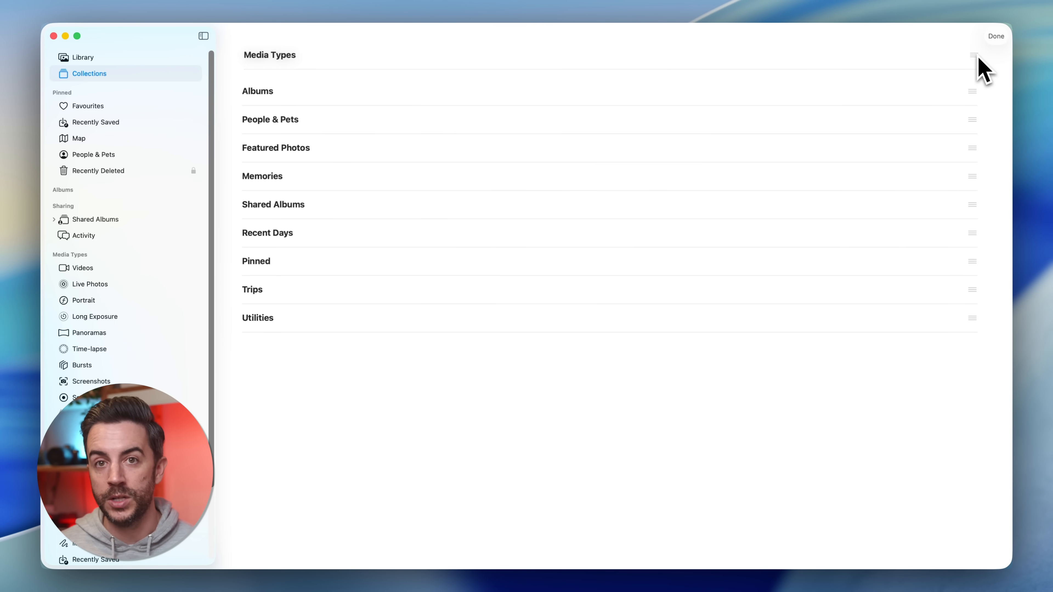
left_click(996, 36)
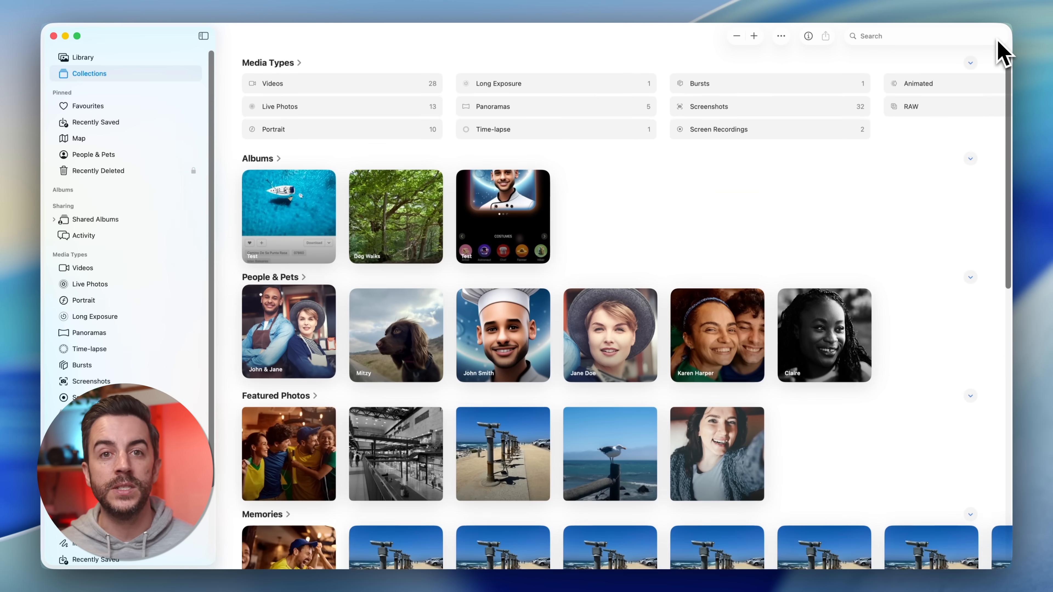
Scroll down the Photos Collections sidebar past the collapsed Albums and People & Pets sections.
scroll("down", 3)
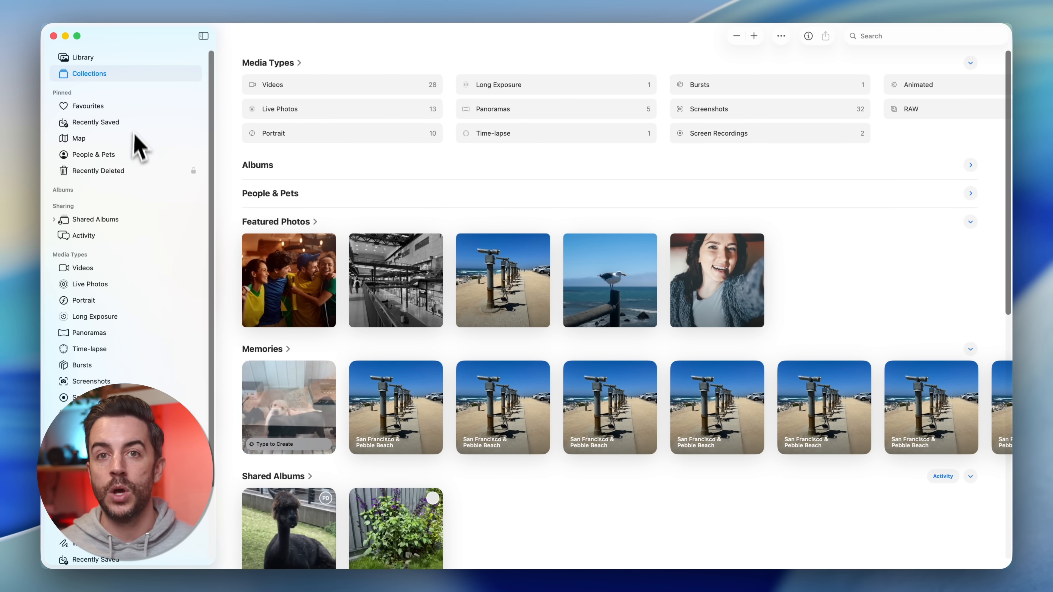
mouse_move(88, 194)
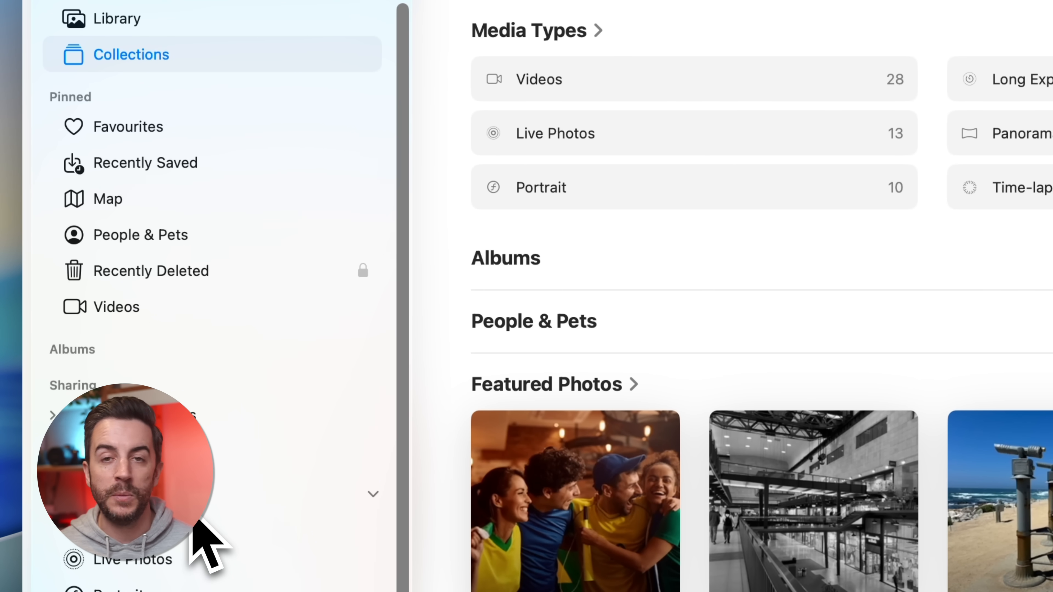
View the Media Types collection of 11 albums, then the pinned Videos collection.
left_click(116, 307)
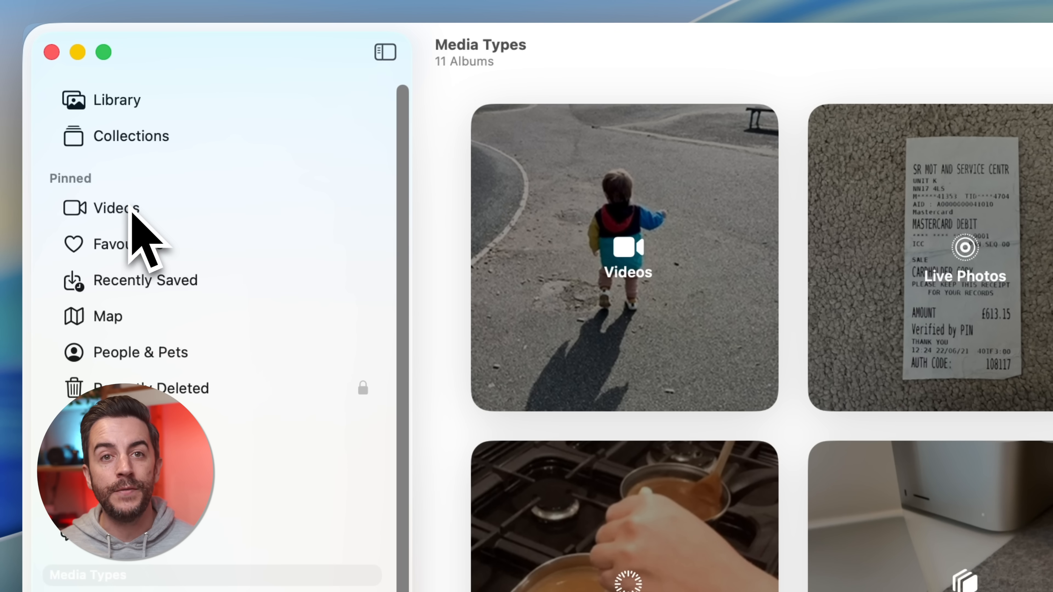
left_click(116, 99)
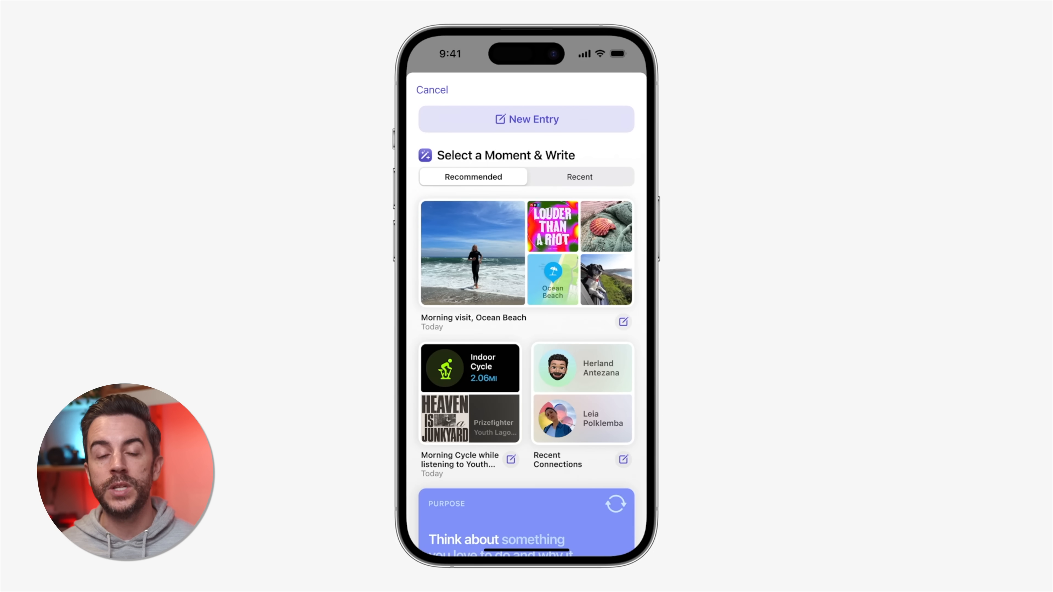
Select the Journal in the sidebar to list its three July and June entries.
left_click(473, 253)
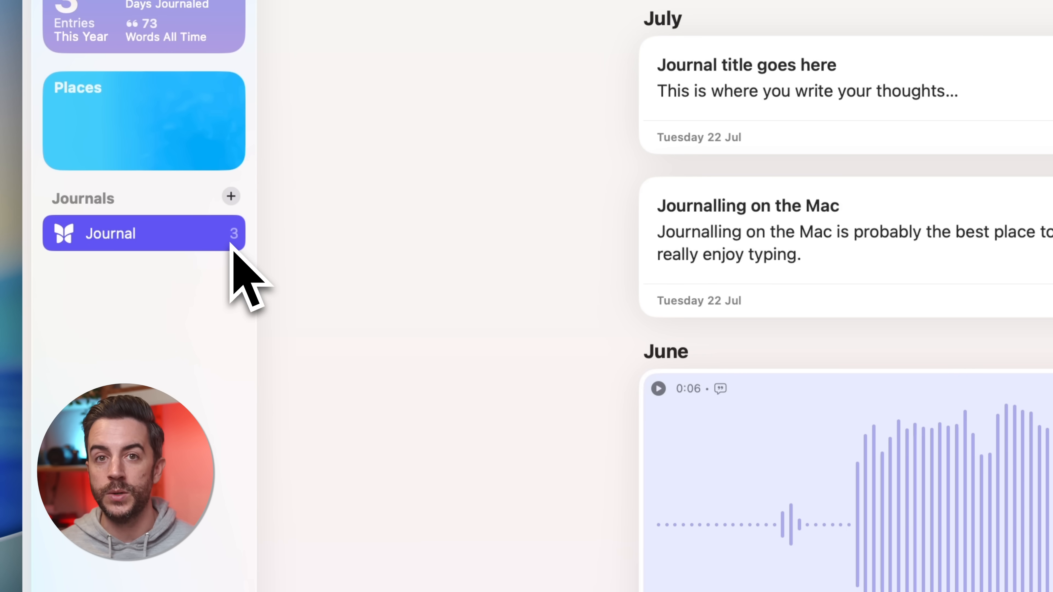
Create a new journal named Work with the green colour.
left_click(231, 197)
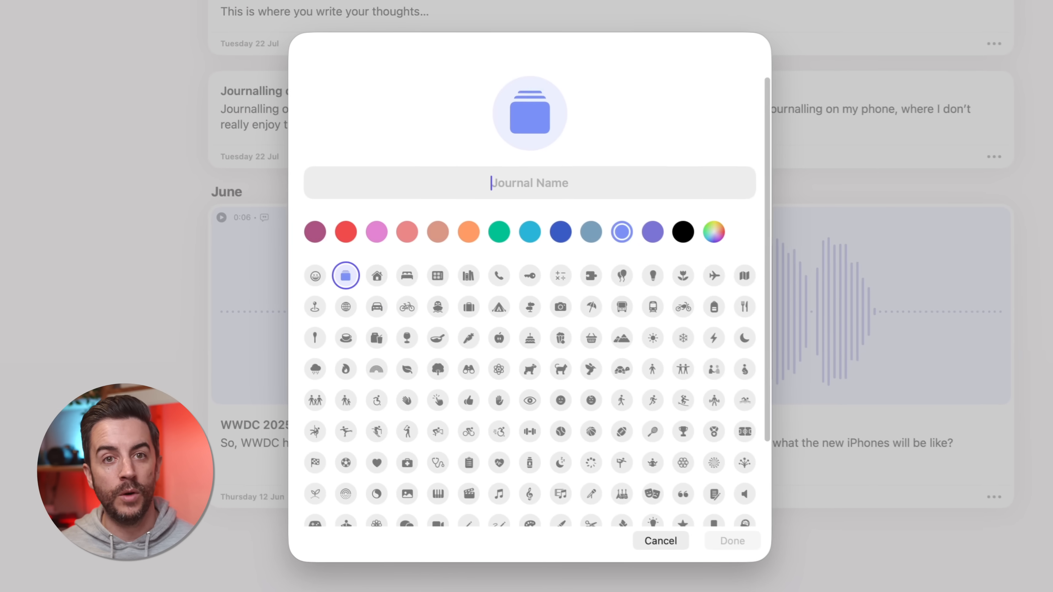
type("Work")
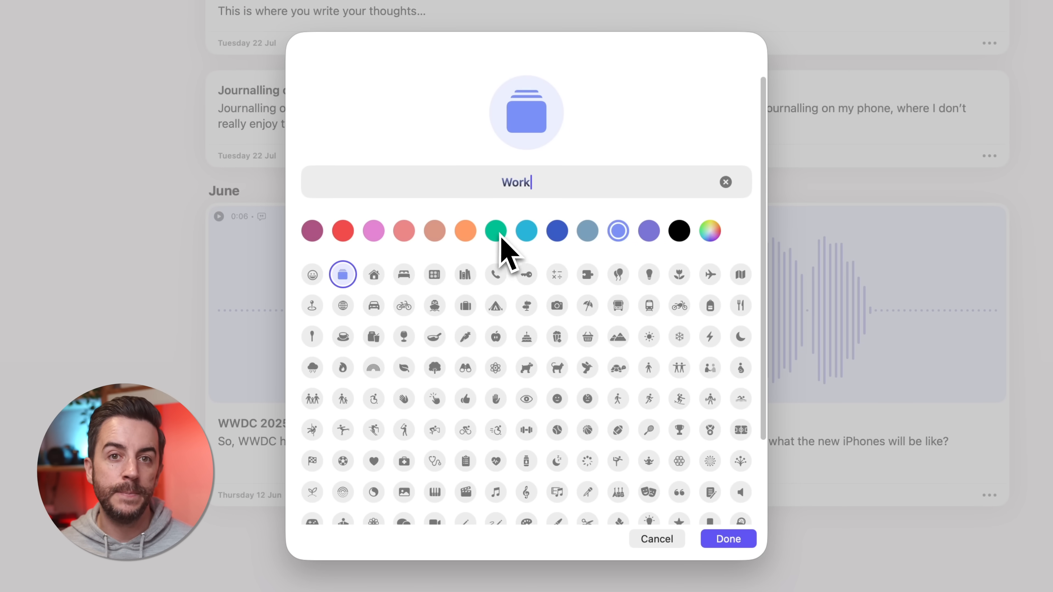
left_click(727, 538)
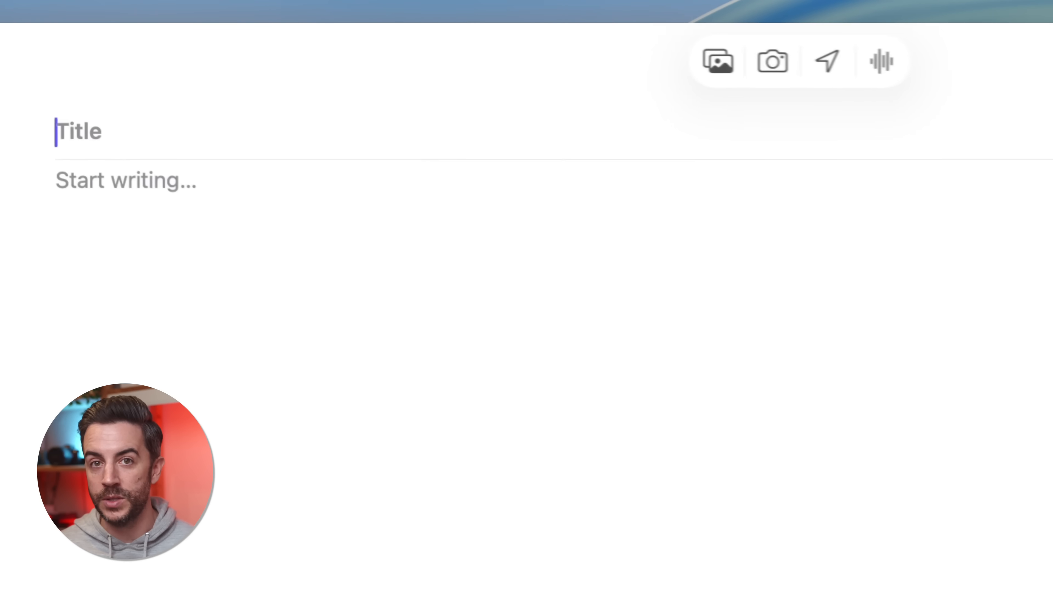
Title the new entry 'Our latest trip...' and start an audio recording for it.
type("Our")
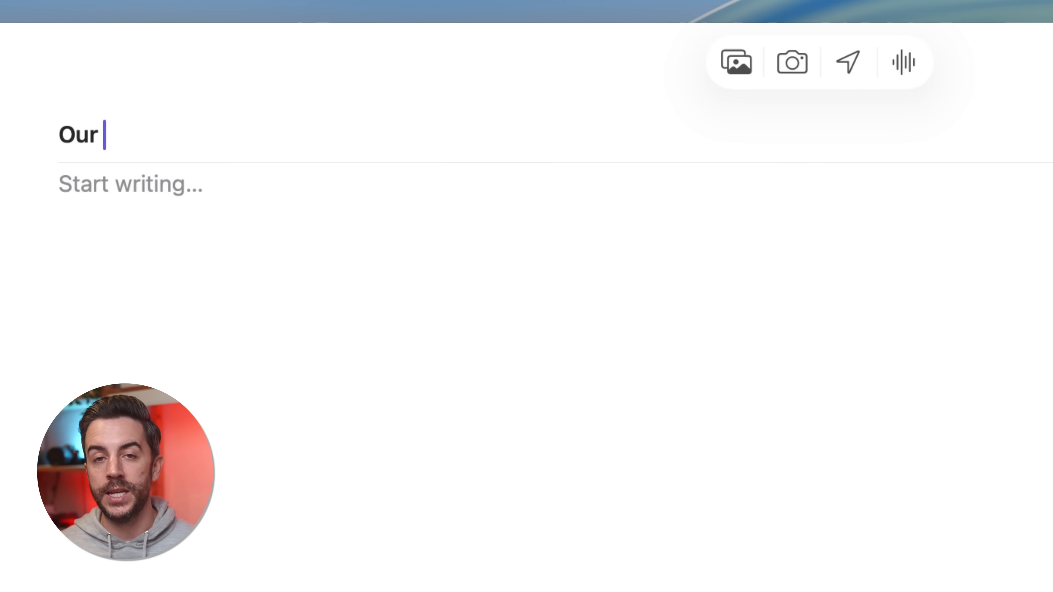
type("latest trip...")
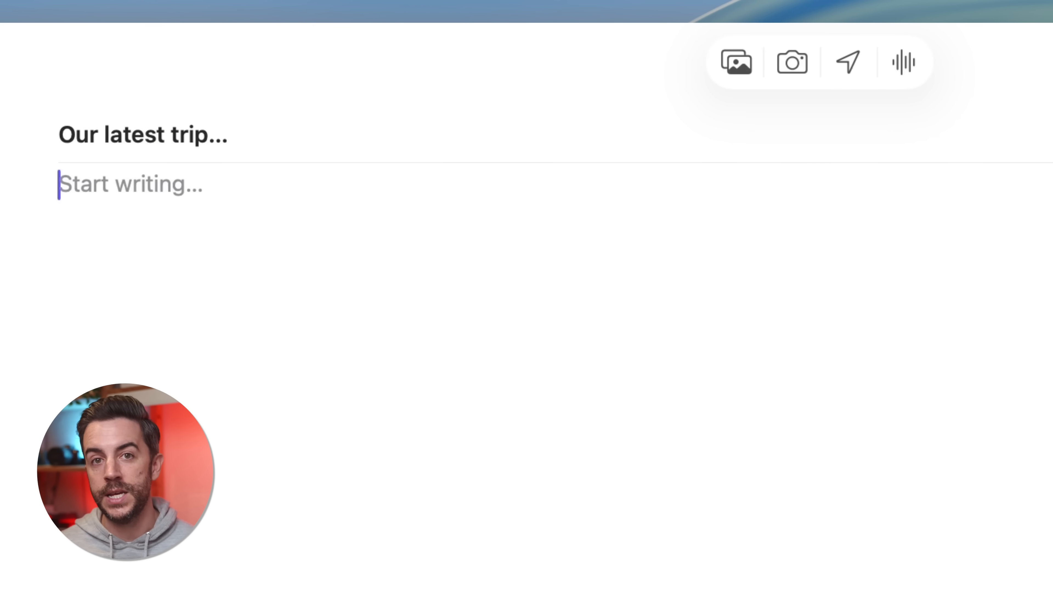
mouse_move(826, 155)
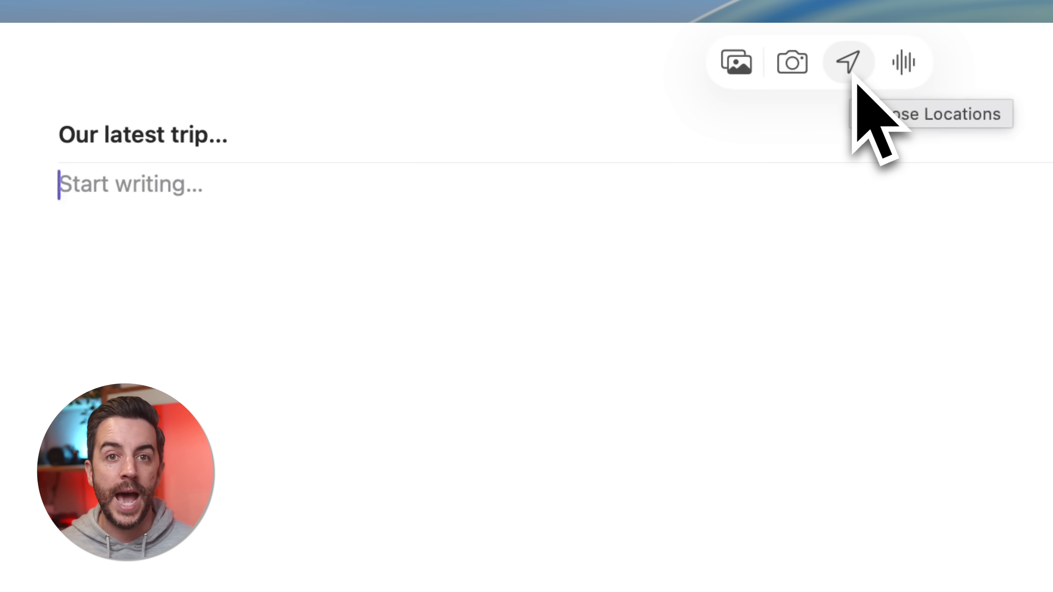
mouse_move(903, 62)
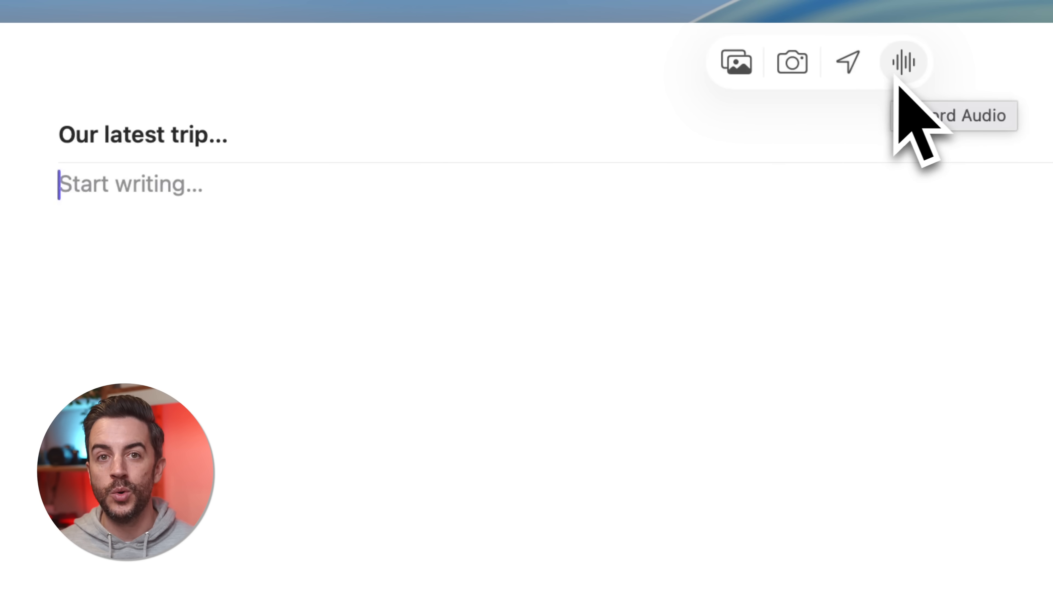
left_click(904, 62)
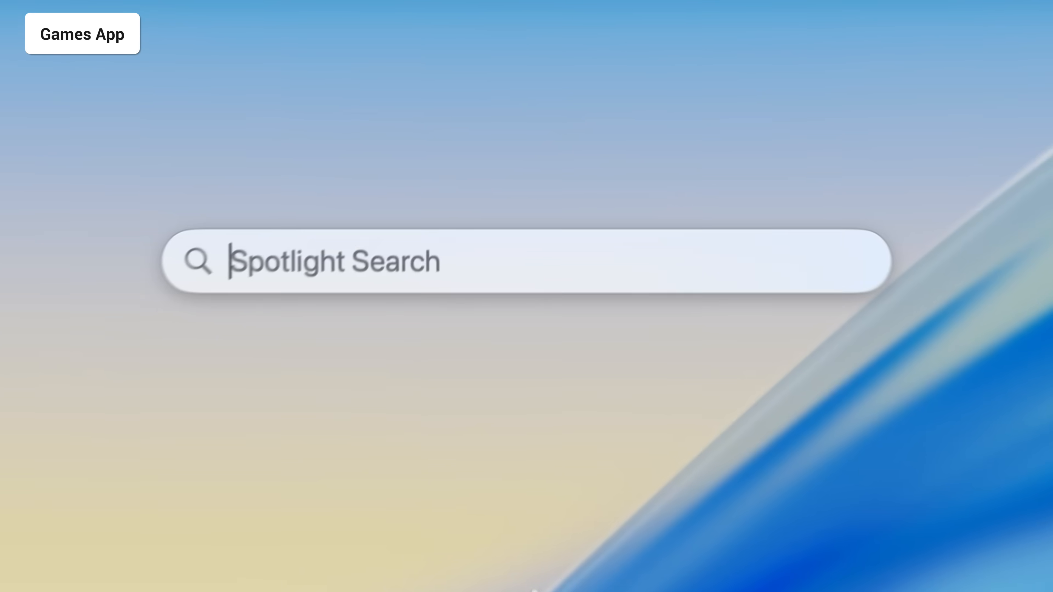
Launch Games via a Spotlight search for games.app and scroll its Home page to Browse Categories.
type("games.app")
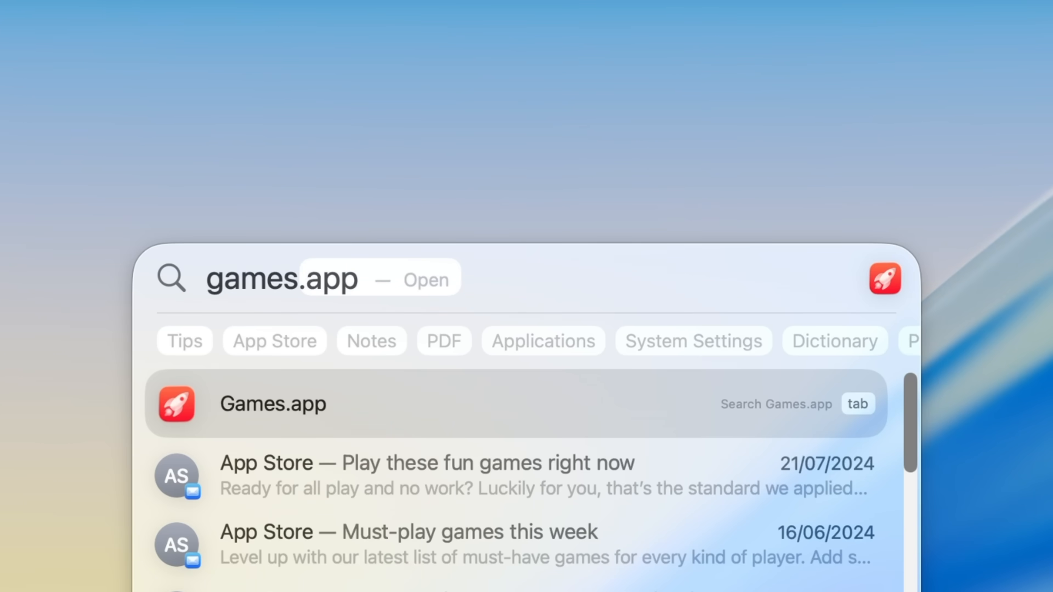
left_click(272, 404)
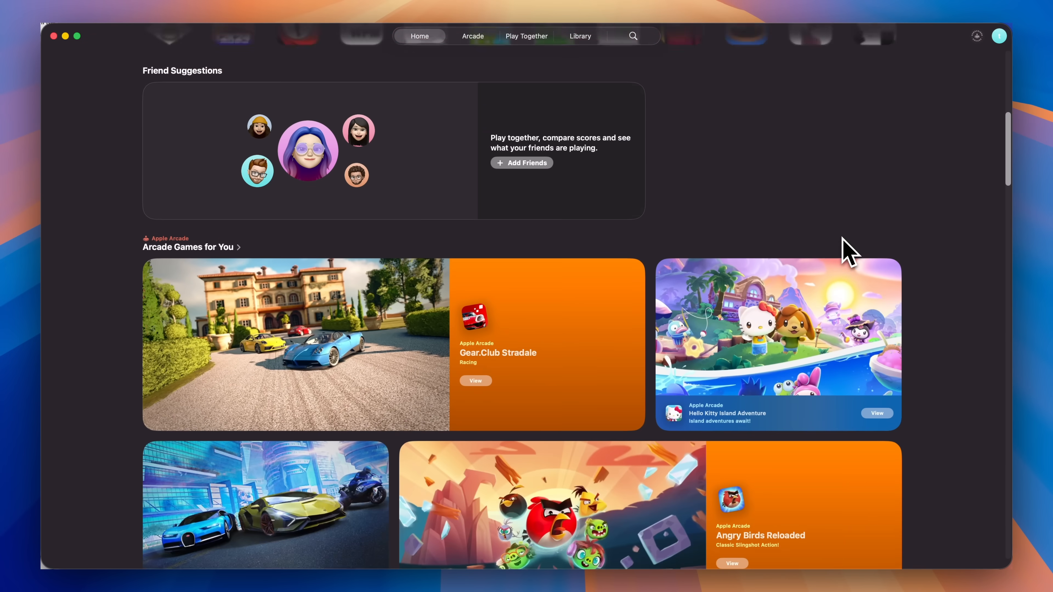
scroll("down", 3)
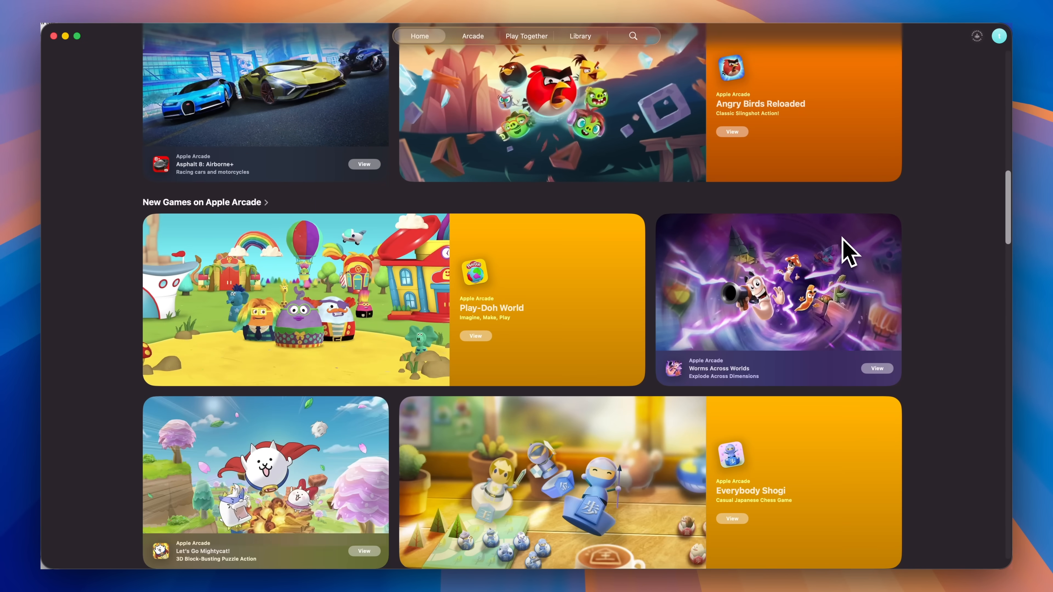
scroll("down", 3)
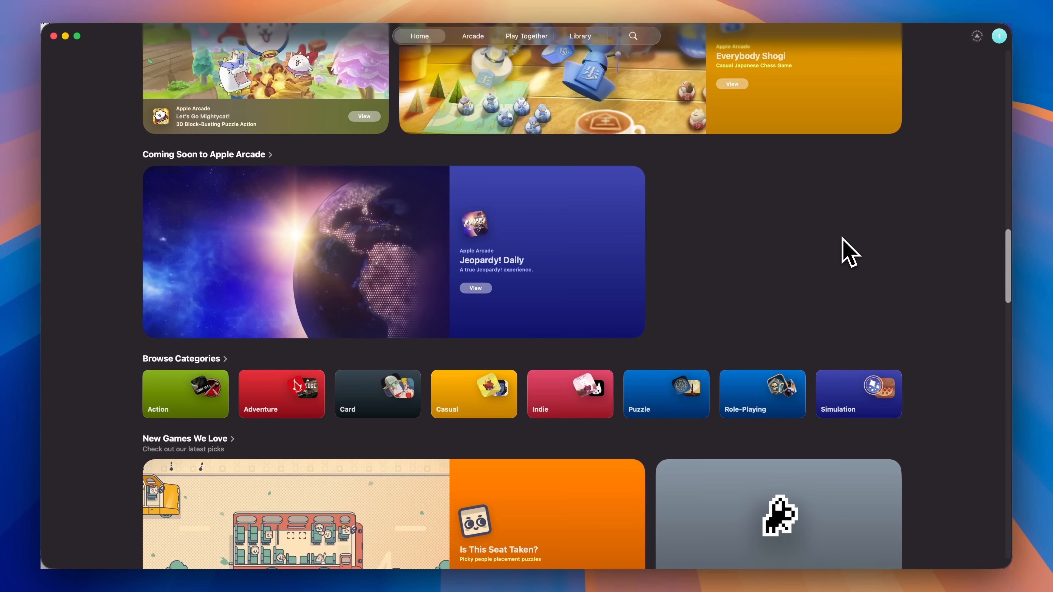
scroll("down", 3)
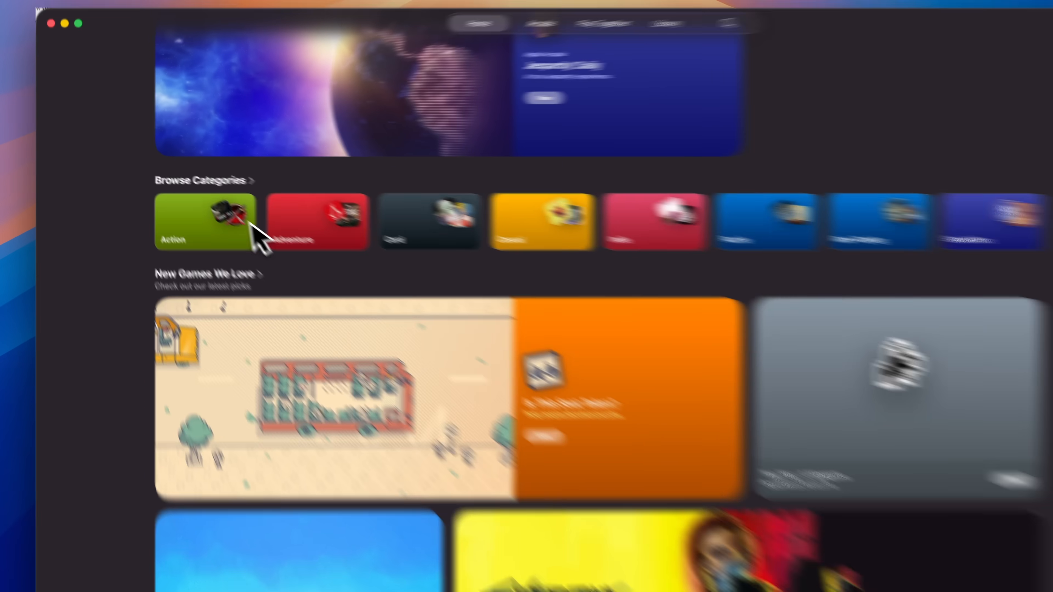
left_click(204, 222)
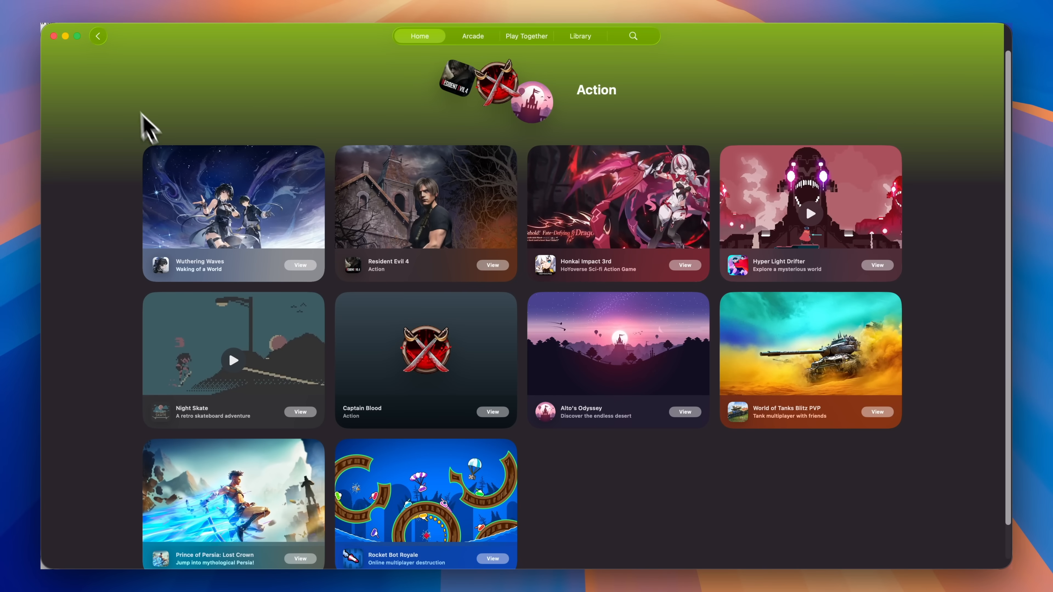
left_click(98, 36)
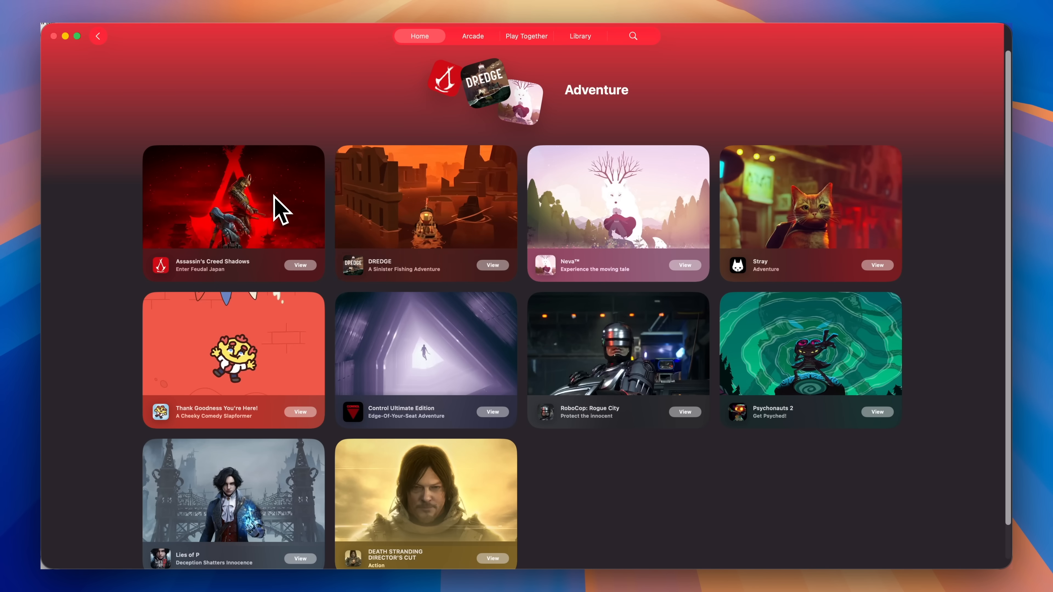
left_click(98, 37)
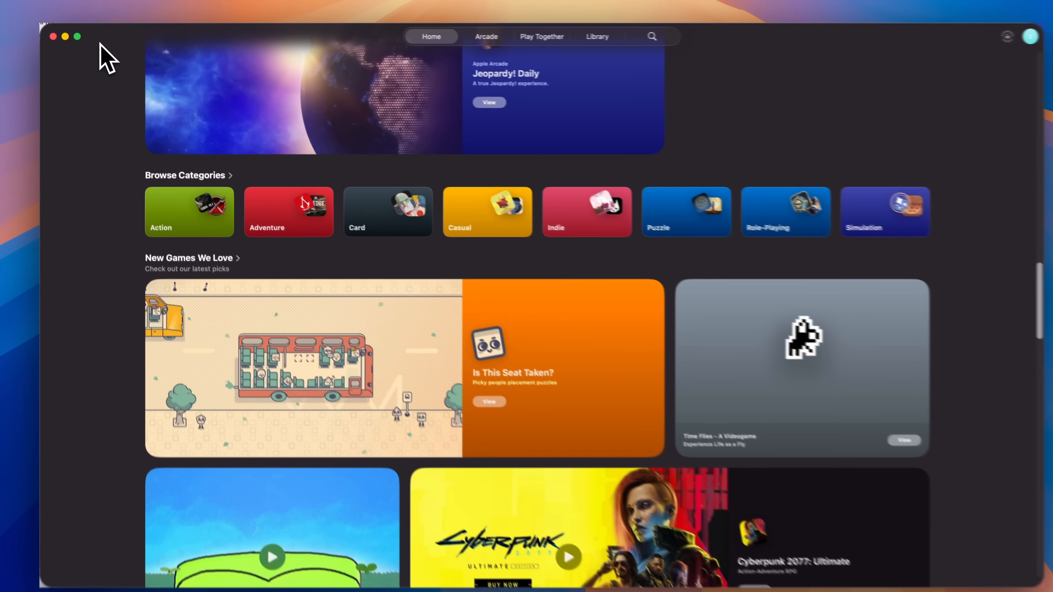
Search the Games app for 'call of duty'.
left_click(651, 36)
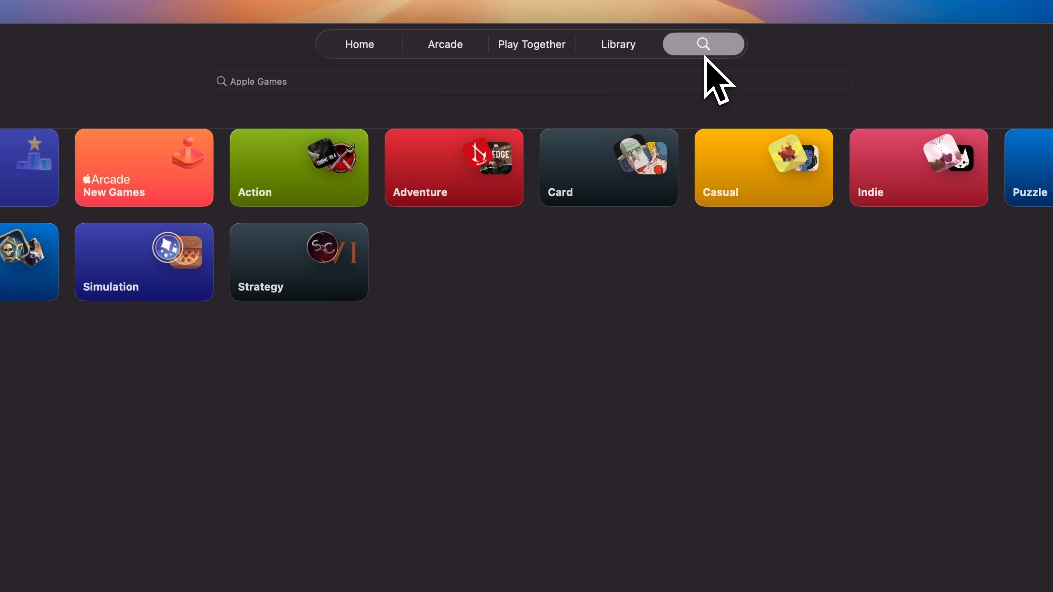
left_click(529, 80)
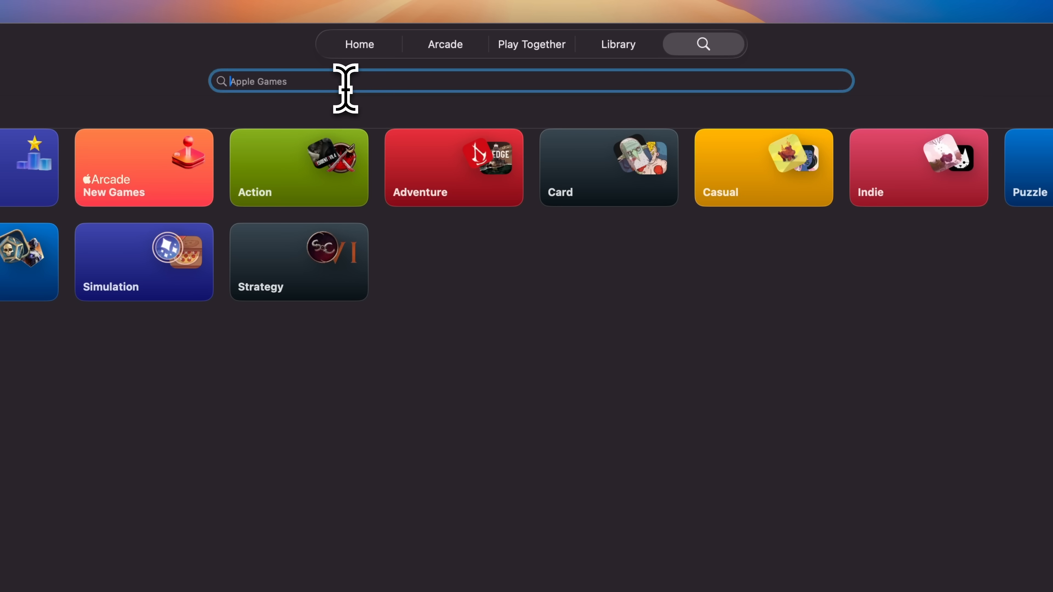
type("call of duty")
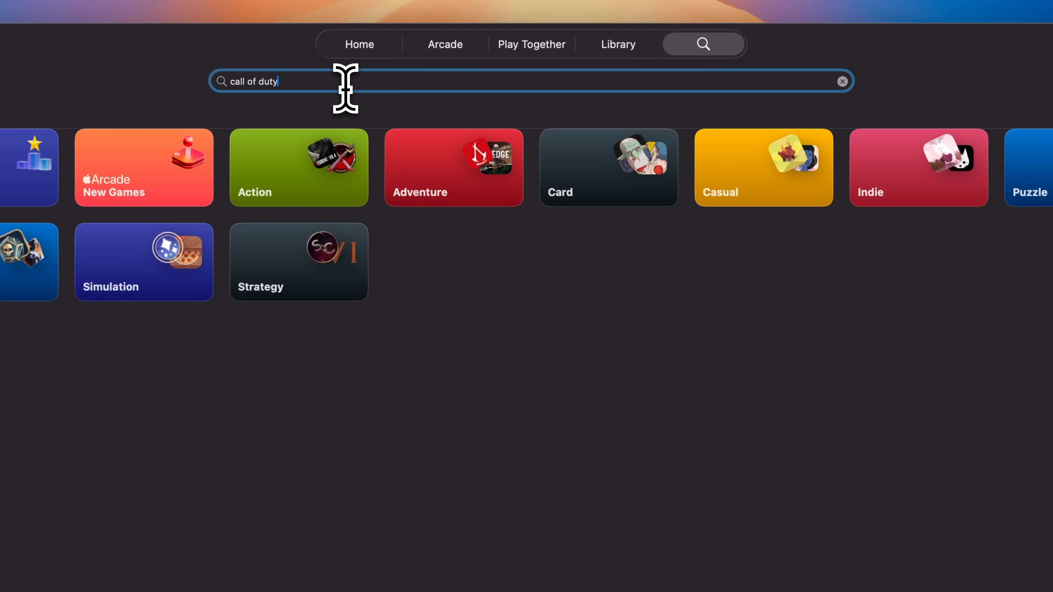
View the Play Together page, then the Library of owned games with 73 achievements.
left_click(530, 45)
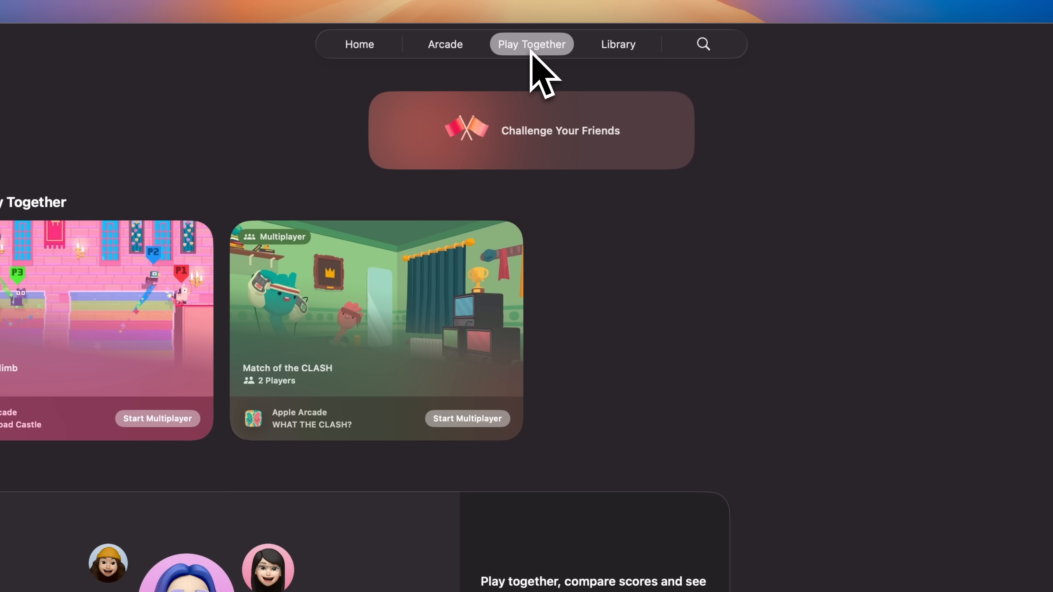
mouse_move(617, 44)
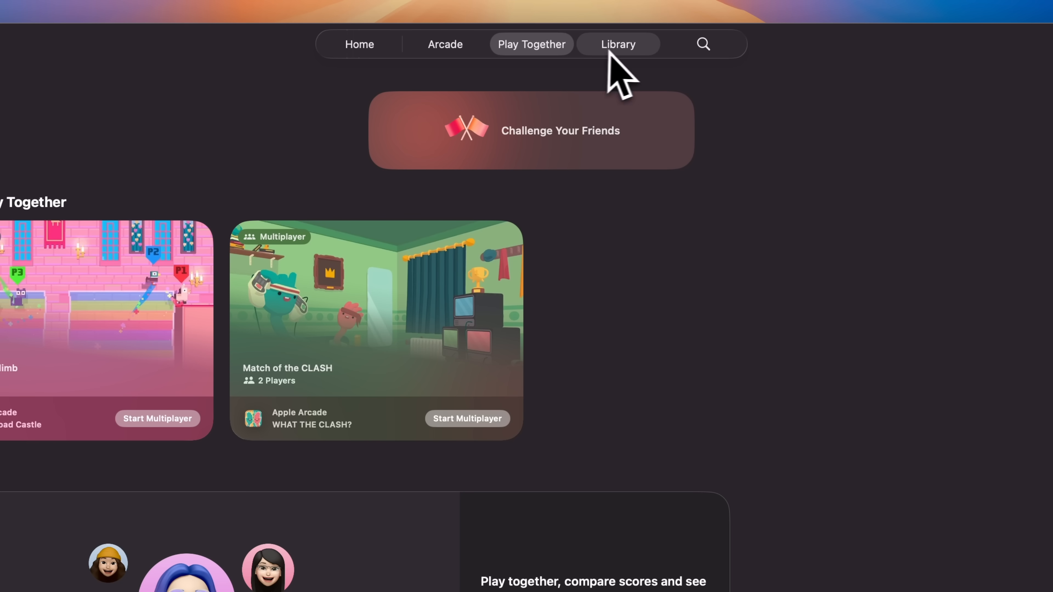
left_click(616, 44)
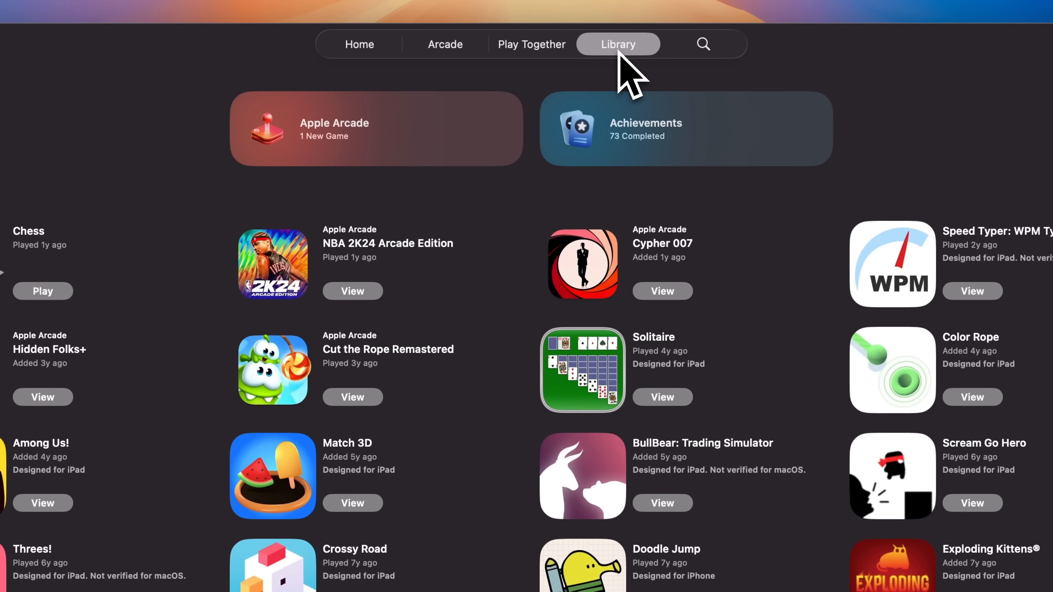